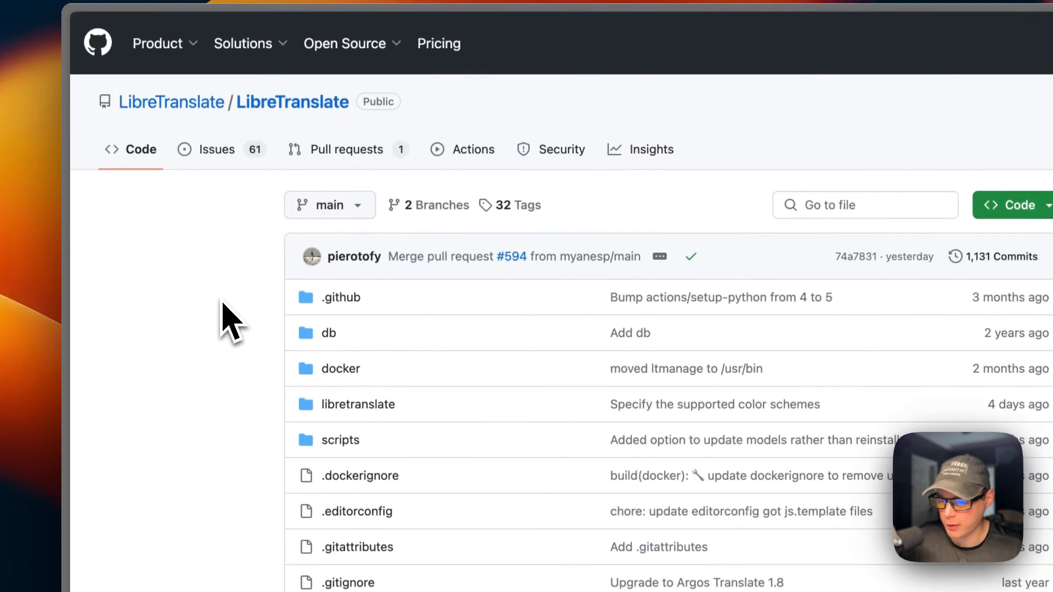
- Enter 'Testing' in the demo's source box and choose Spanish as the target, yielding 'Pruebas'
{"action": "scroll", "scroll_direction": "down", "scroll_amount": 3}
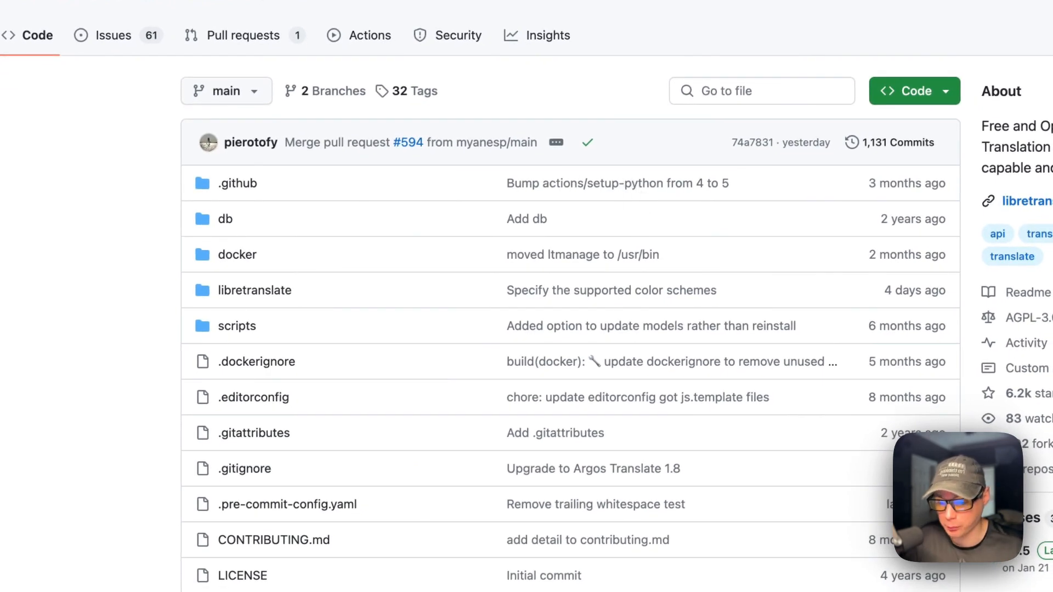
{"action": "scroll", "scroll_direction": "down", "scroll_amount": 3}
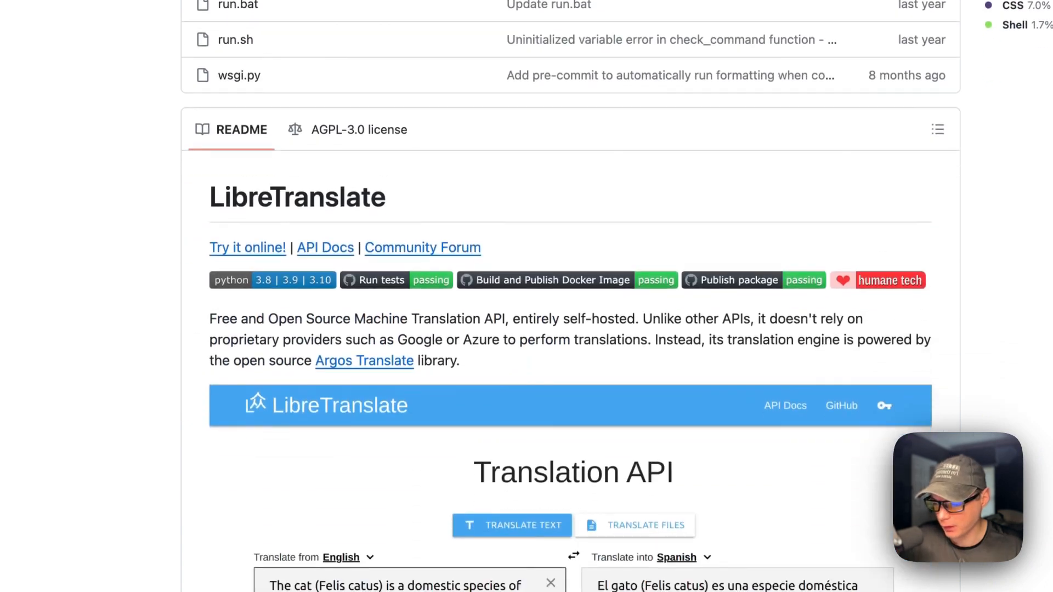
{"action": "scroll", "scroll_direction": "down", "scroll_amount": 3}
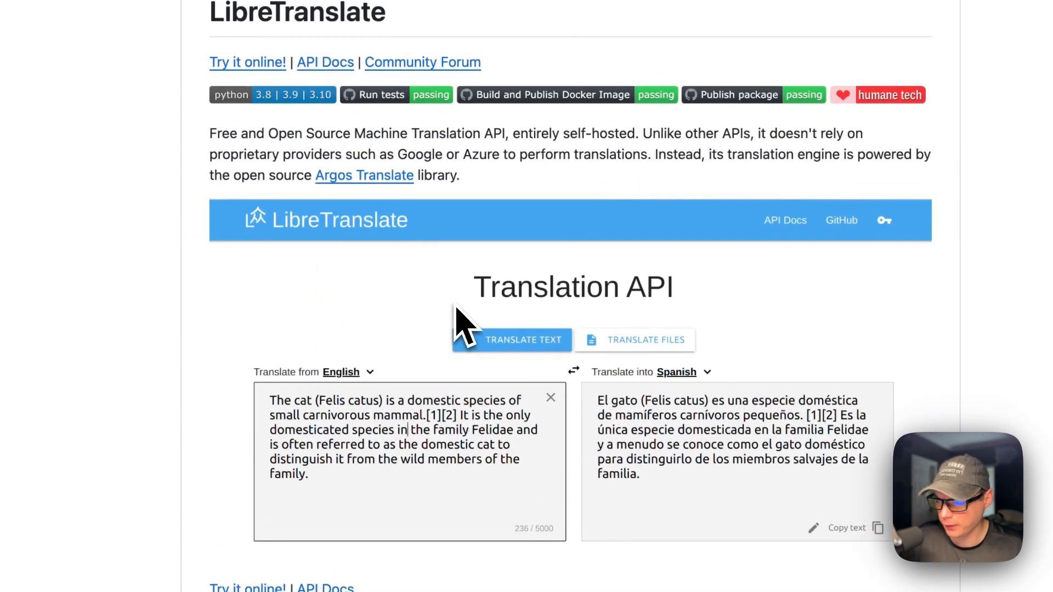
{"action": "mouse_move", "coordinate": [363, 221]}
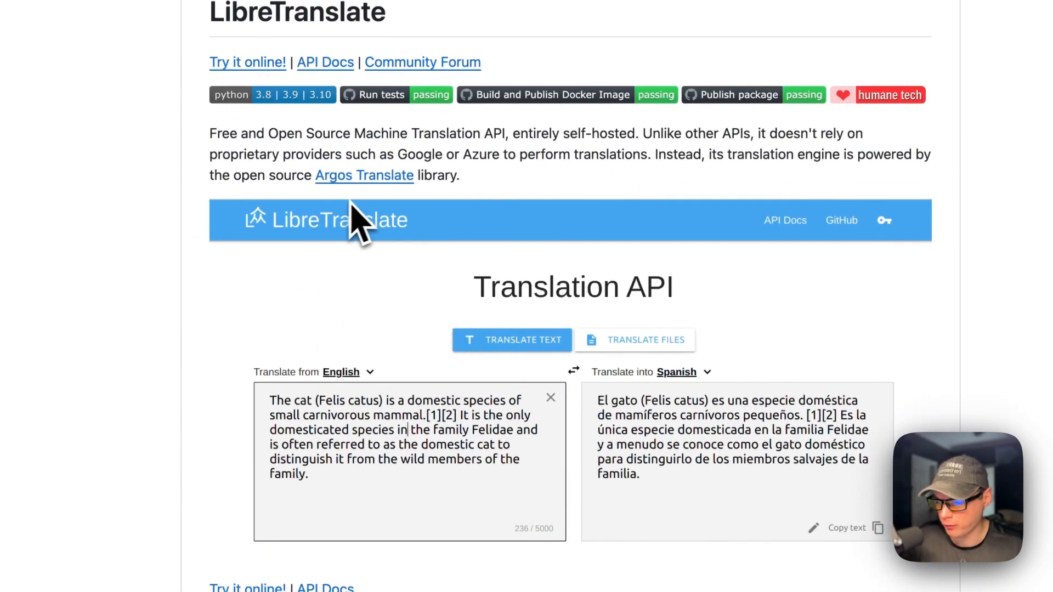
{"action": "scroll", "scroll_direction": "down", "scroll_amount": 3}
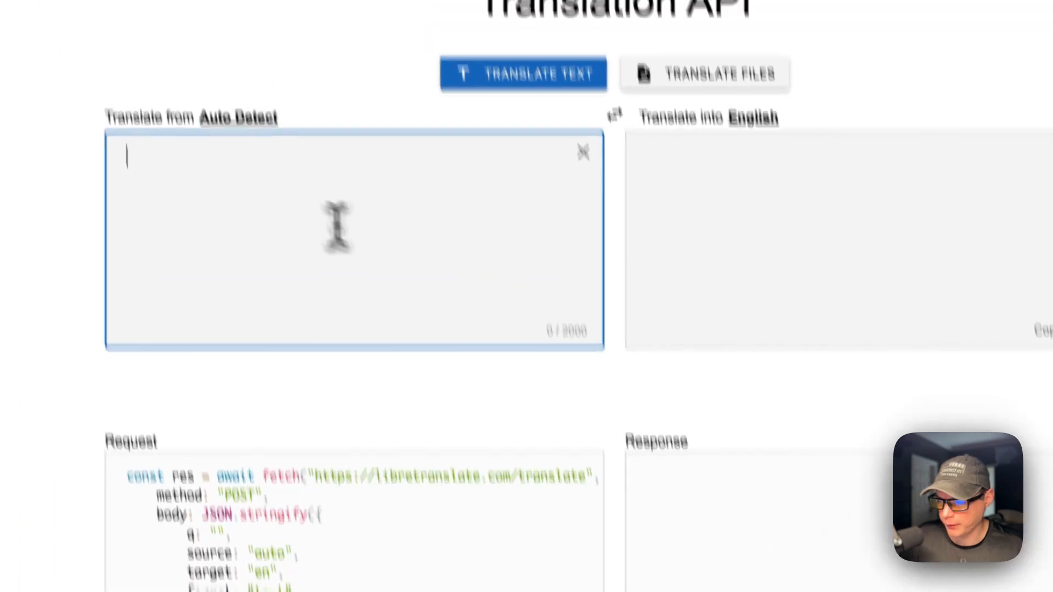
{"action": "type", "text": "Testing"}
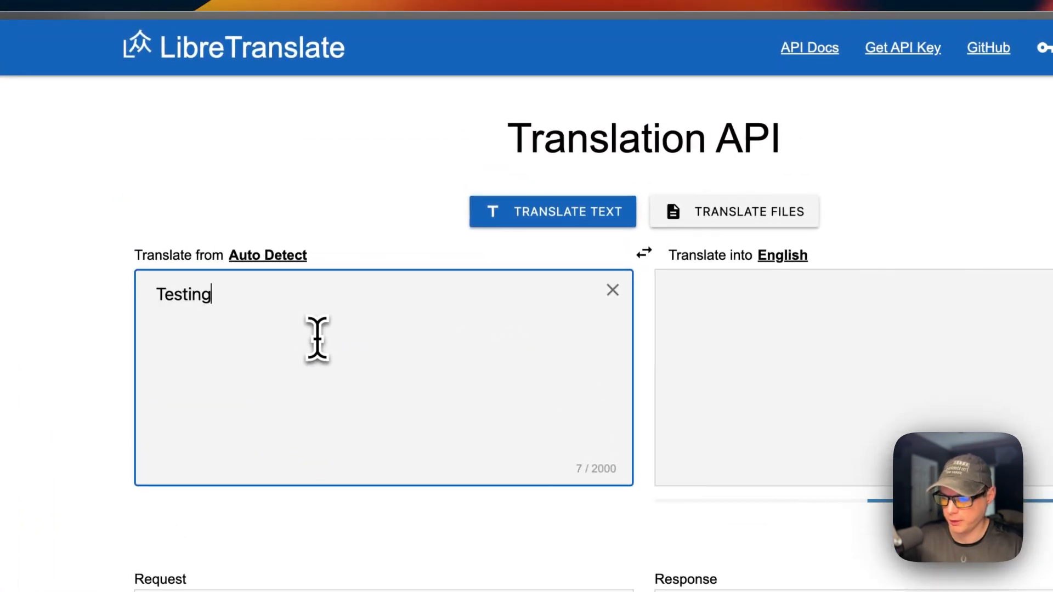
{"action": "left_click", "coordinate": [782, 256]}
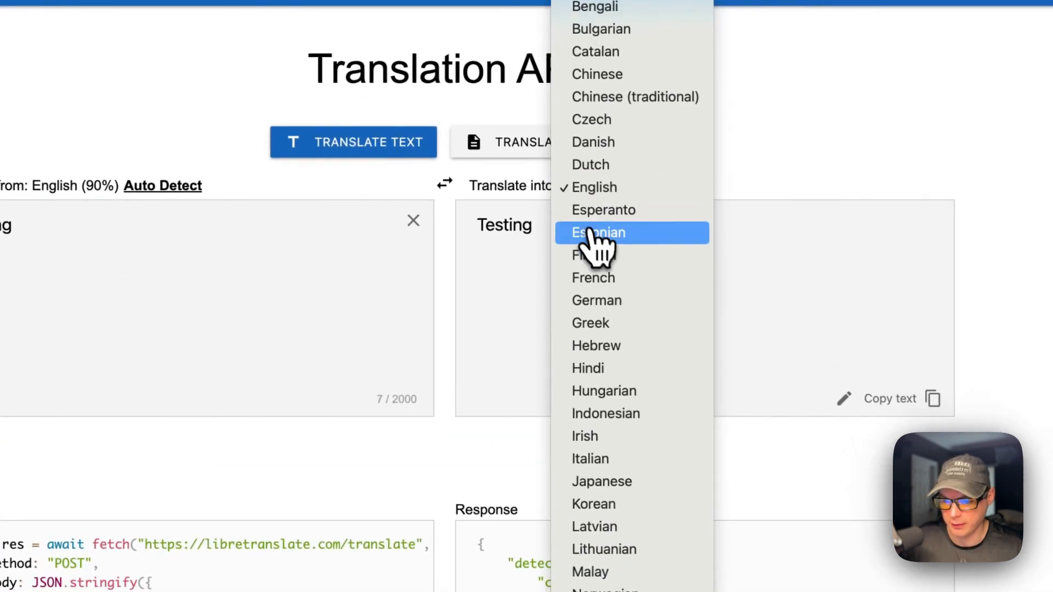
{"action": "scroll", "scroll_direction": "down", "scroll_amount": 3}
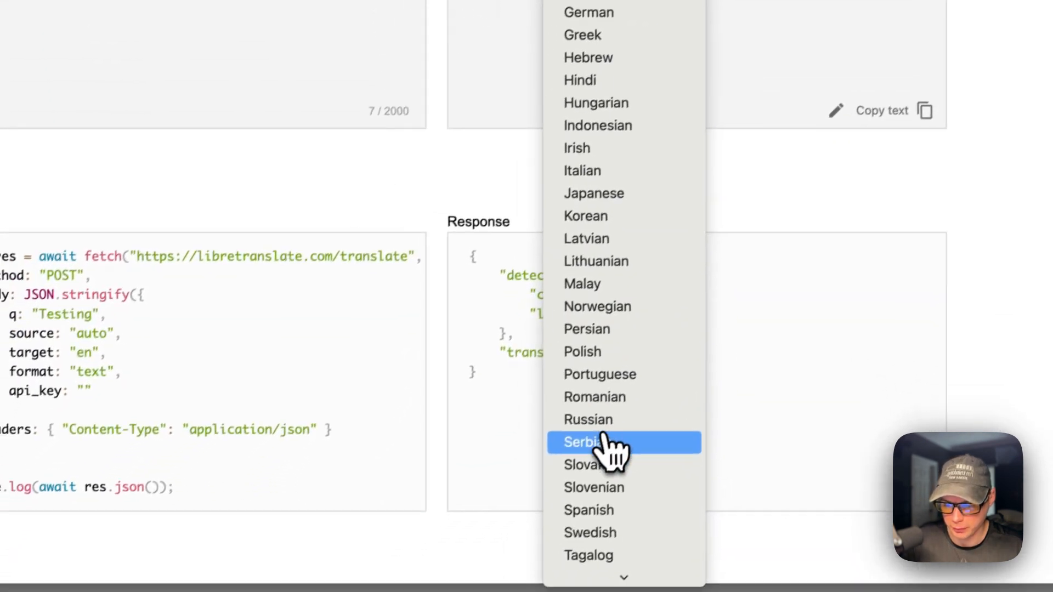
{"action": "left_click", "coordinate": [588, 510]}
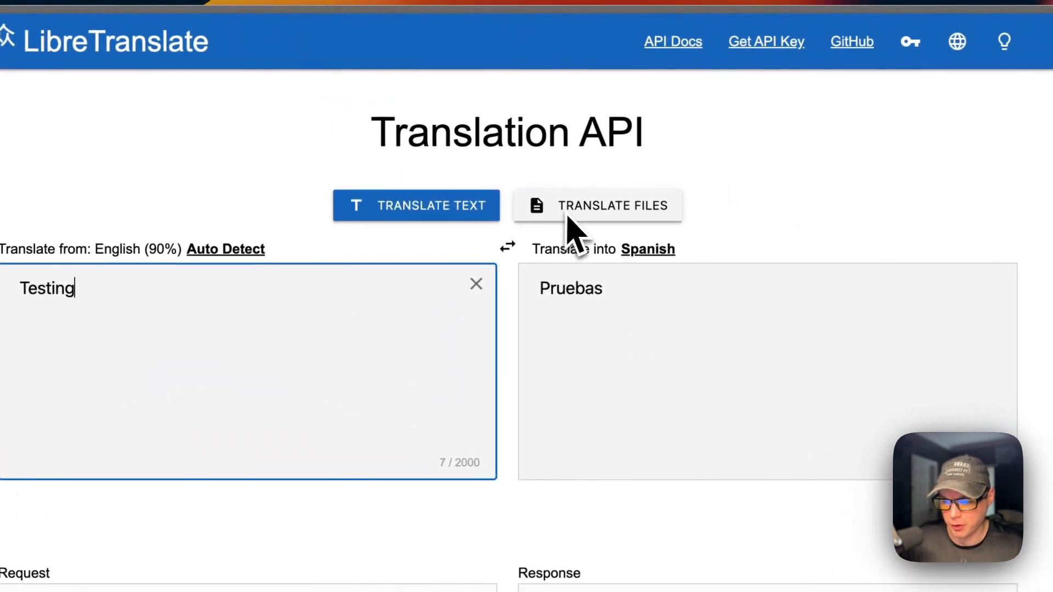
{"action": "scroll", "scroll_direction": "down", "scroll_amount": 3}
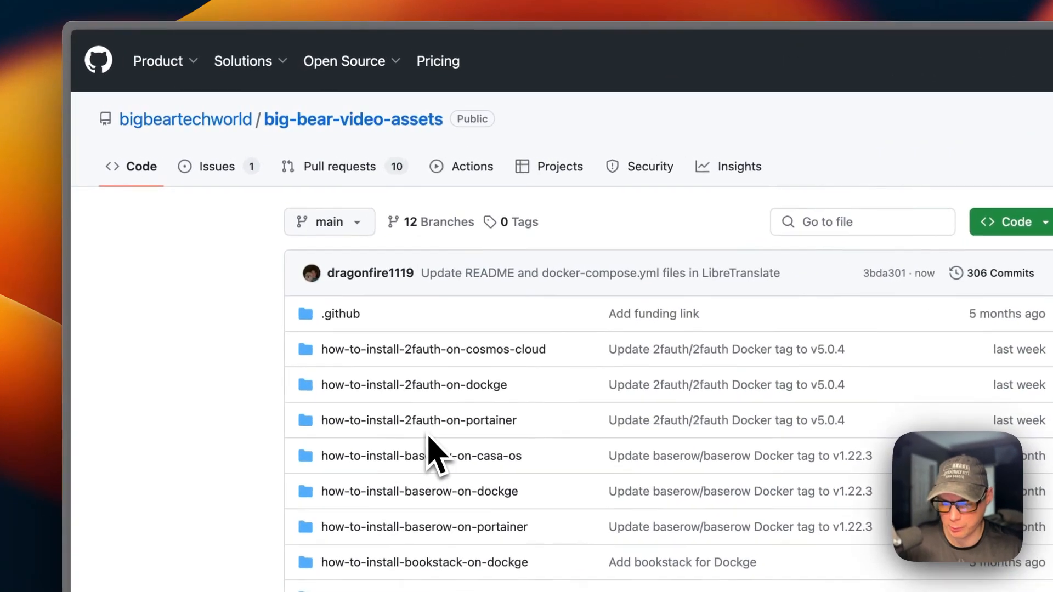
{"action": "mouse_move", "coordinate": [349, 215]}
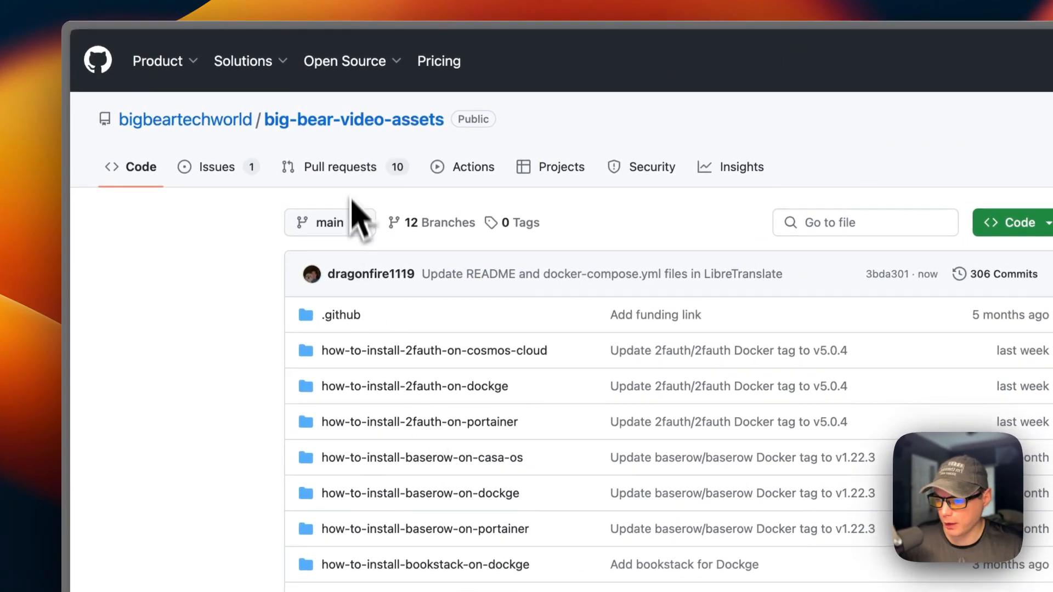
- Search the repository files for 'libretranslate' and open the how-to-install-libretranslate-on-portainer folder
{"action": "scroll", "scroll_direction": "down", "scroll_amount": 3}
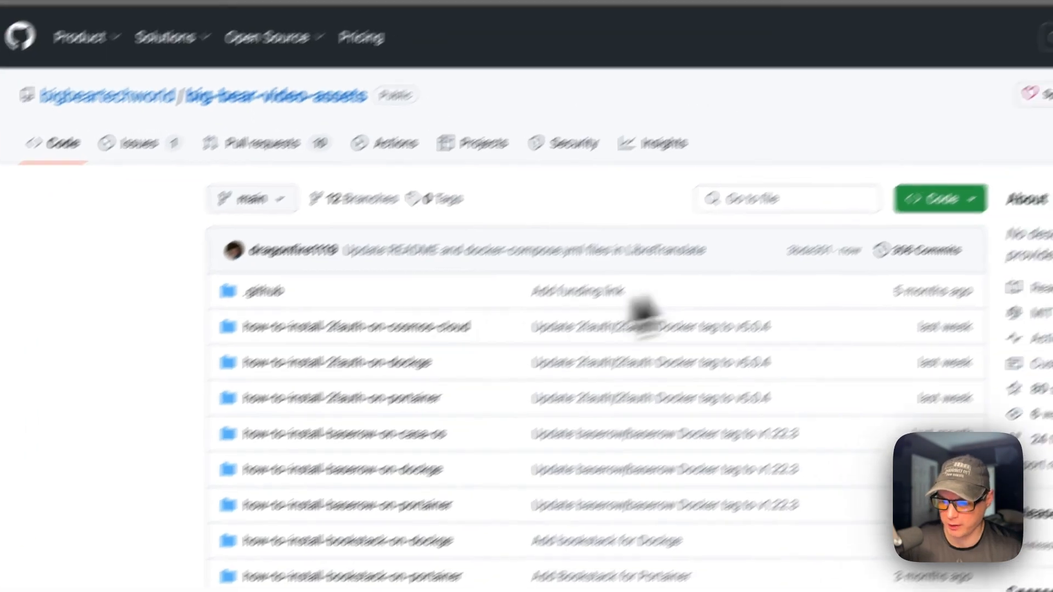
{"action": "left_click", "coordinate": [699, 256]}
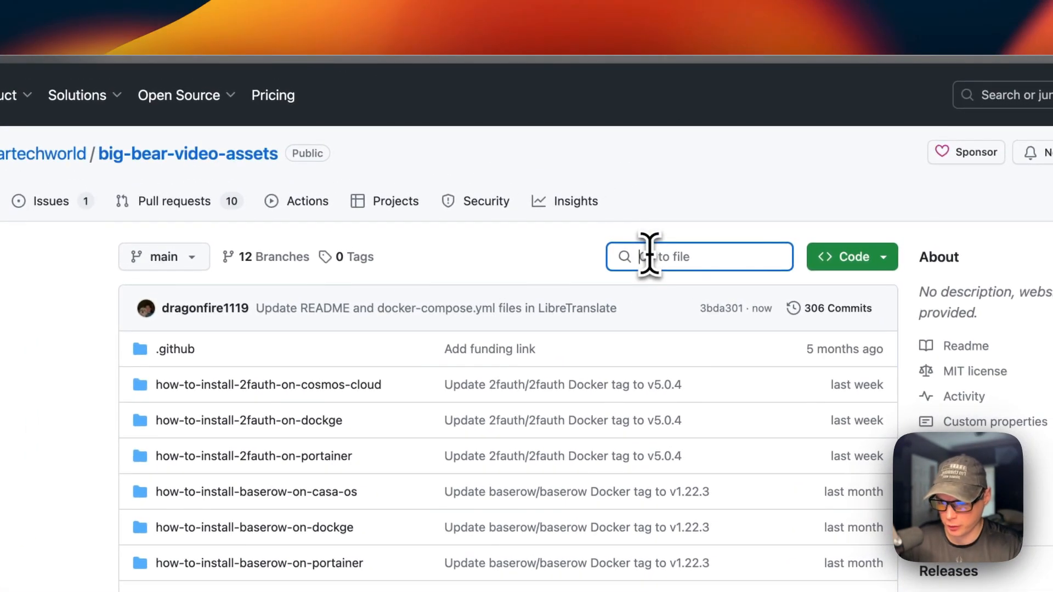
{"action": "type", "text": "libretr"}
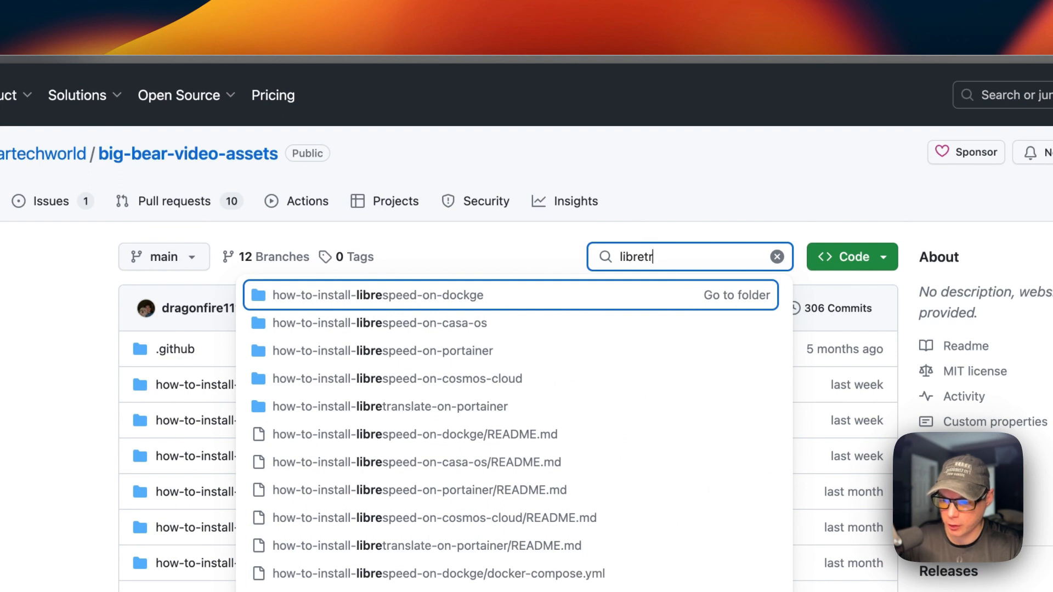
{"action": "type", "text": "anslate"}
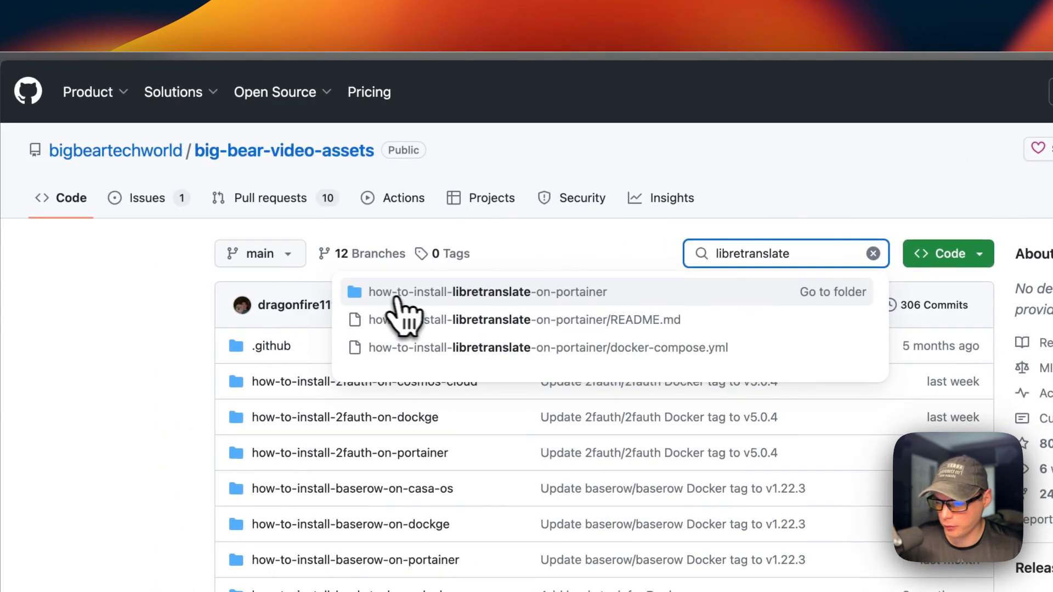
{"action": "mouse_move", "coordinate": [553, 316]}
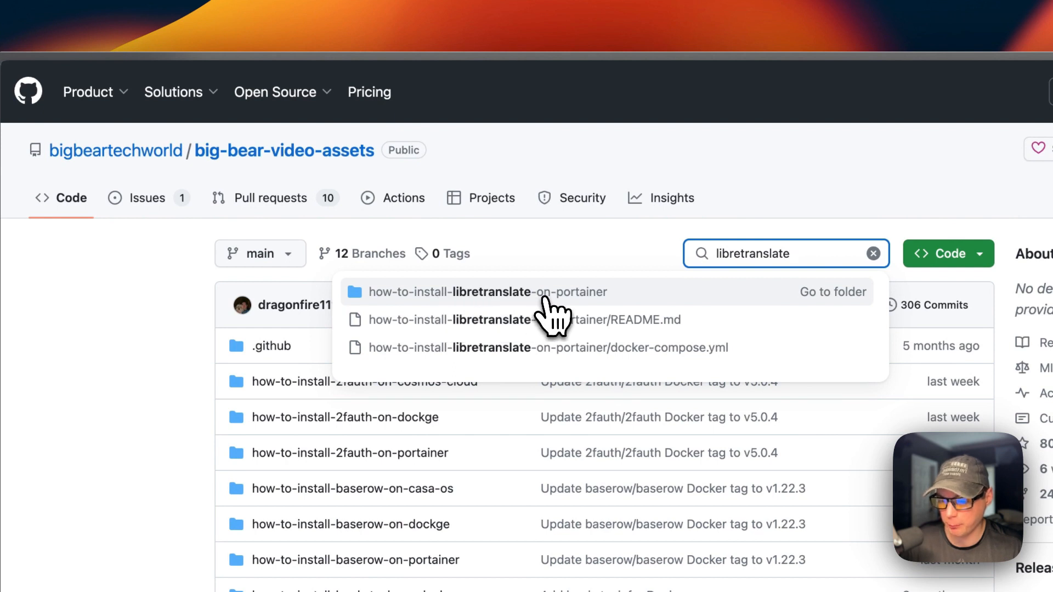
{"action": "left_click", "coordinate": [485, 292]}
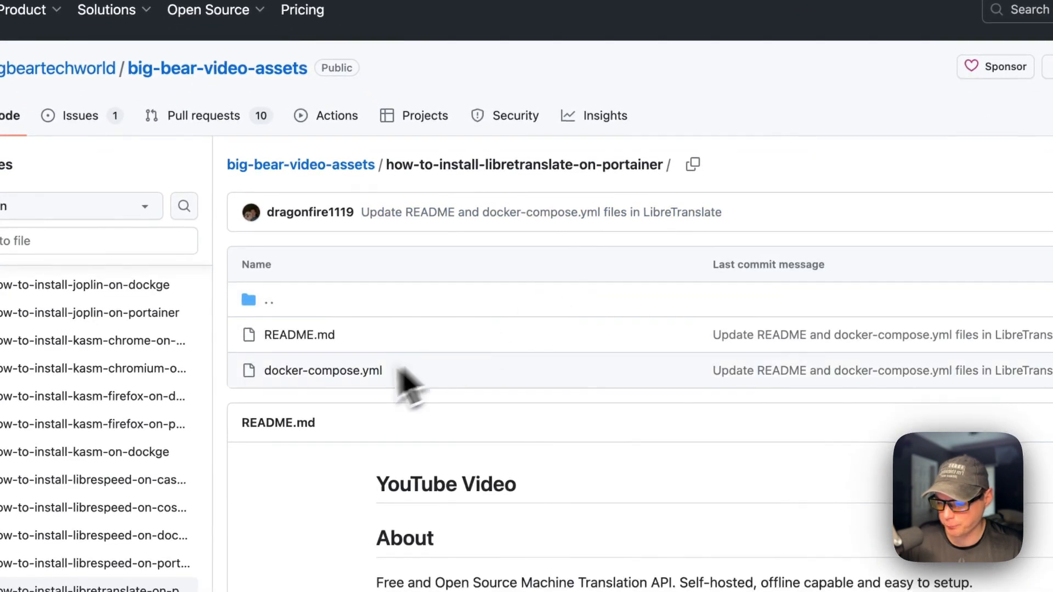
- Open docker-compose.yml and review its image version and host port values
{"action": "left_click", "coordinate": [323, 369]}
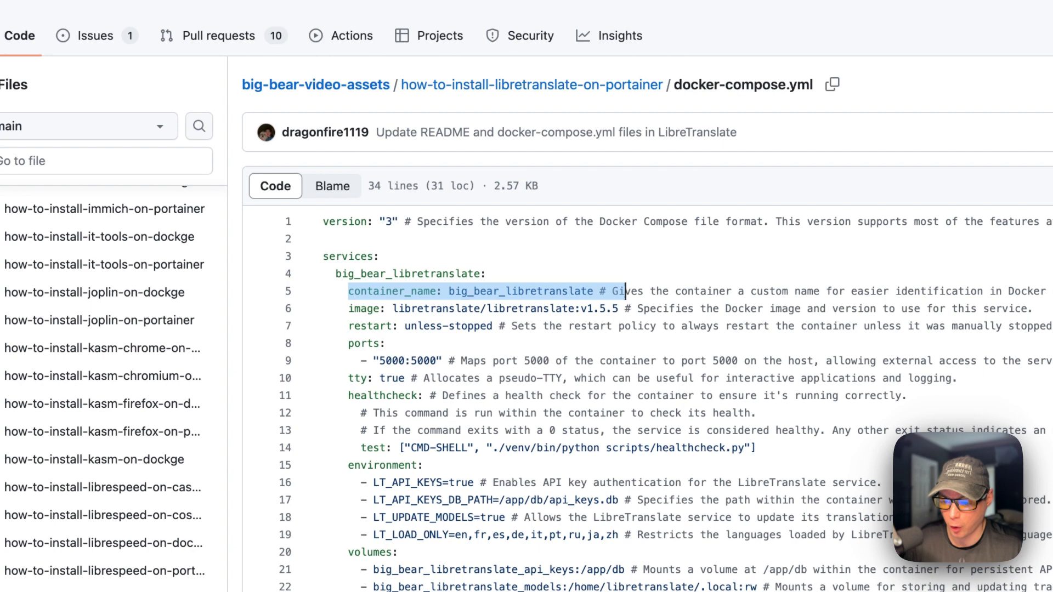
{"action": "mouse_move", "coordinate": [360, 316]}
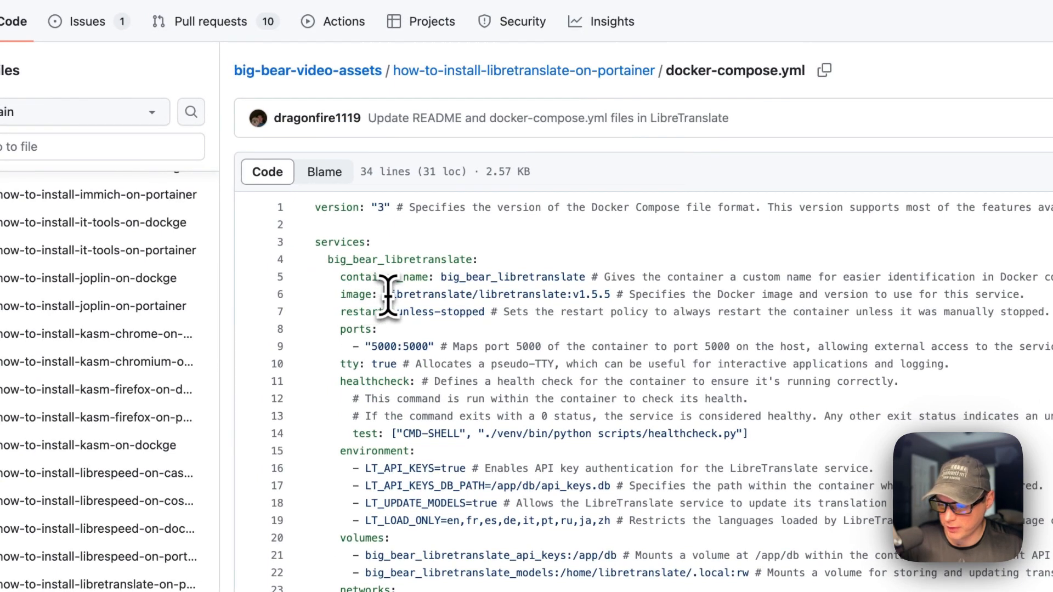
{"action": "mouse_move", "coordinate": [585, 300]}
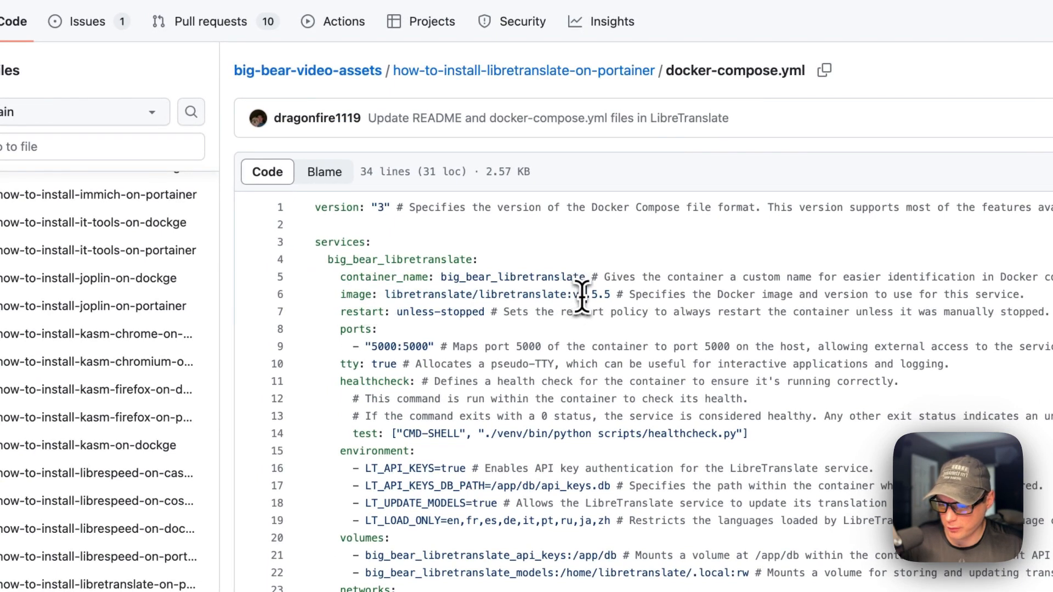
{"action": "double_click", "coordinate": [591, 294]}
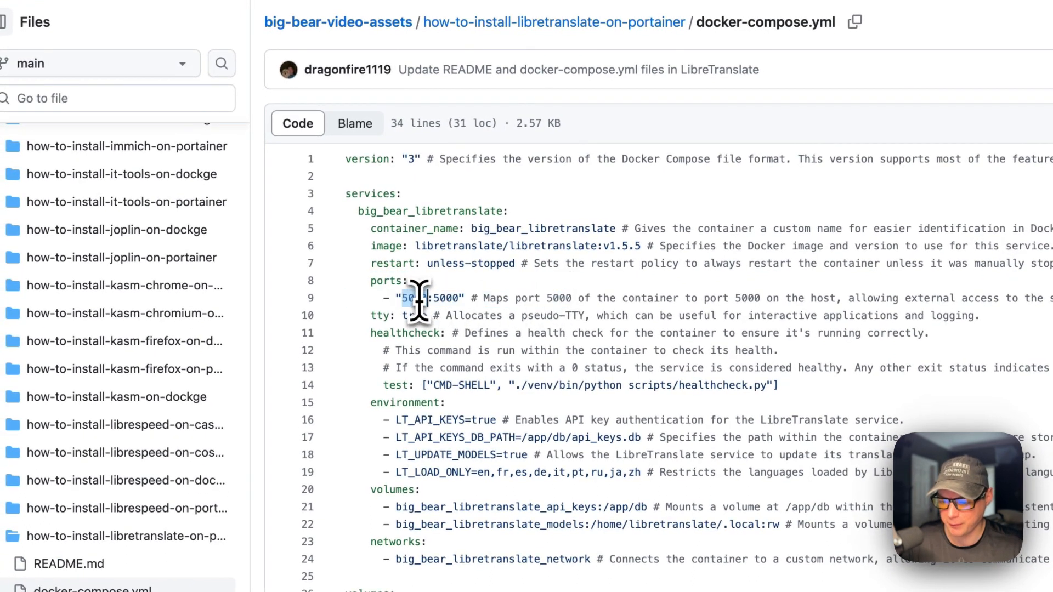
{"action": "double_click", "coordinate": [417, 298]}
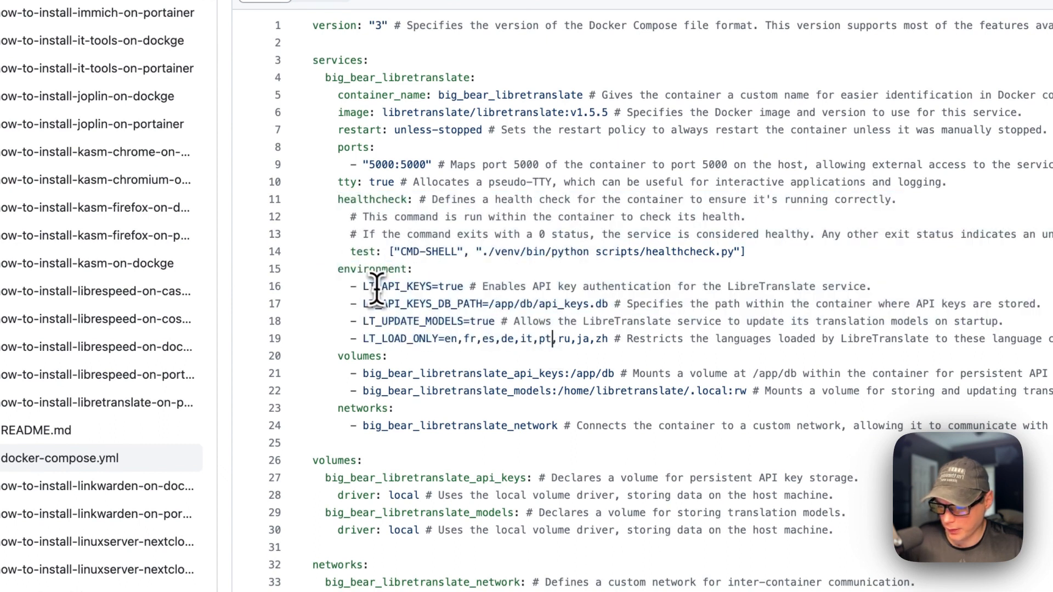
- Review the LT_API_KEYS_DB_PATH environment variable in the compose file
{"action": "double_click", "coordinate": [420, 304]}
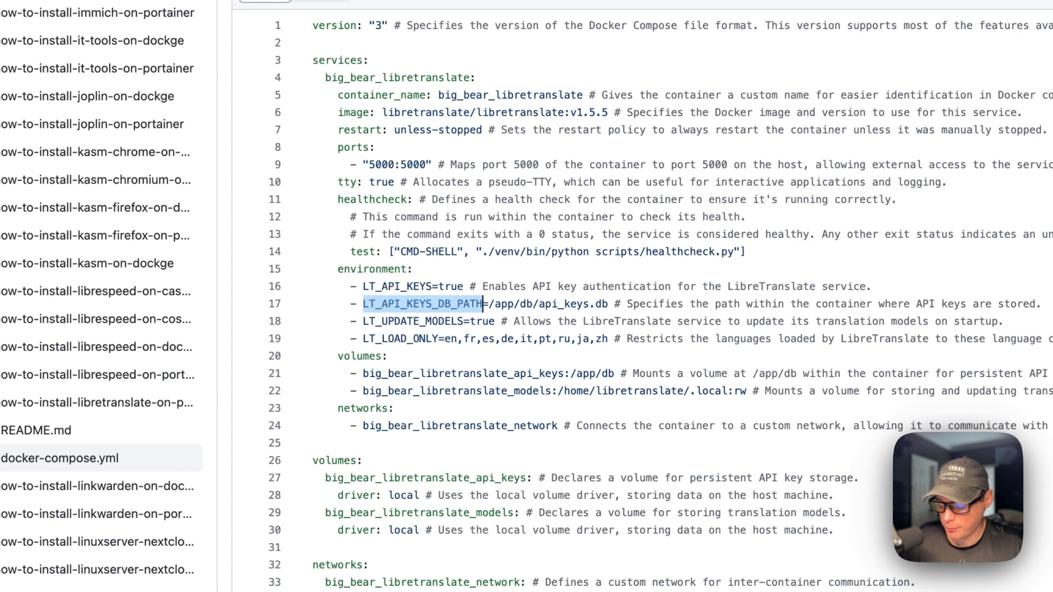
{"action": "mouse_move", "coordinate": [544, 304]}
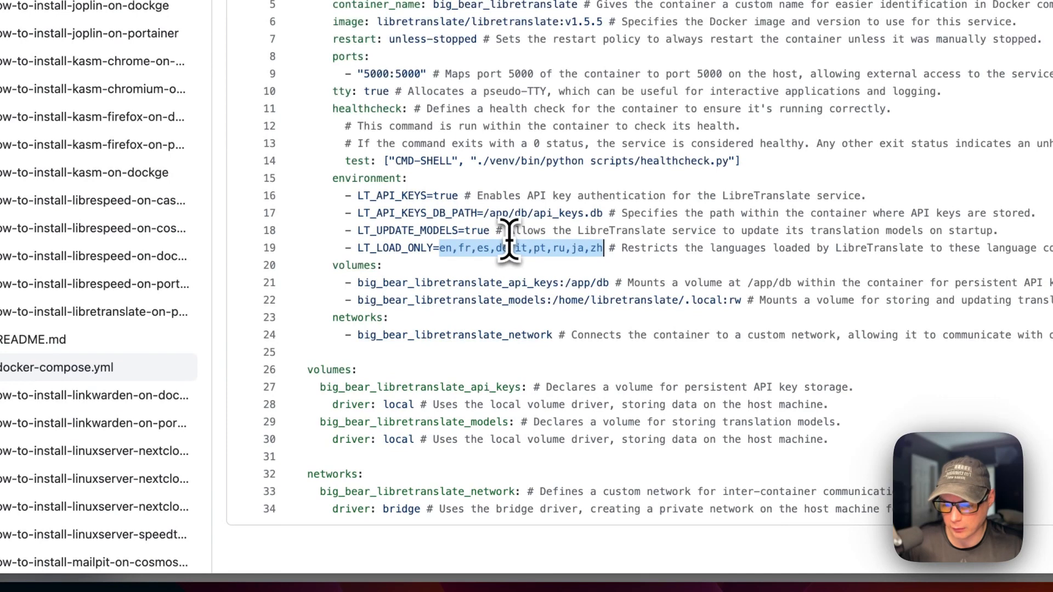
{"action": "mouse_move", "coordinate": [582, 248]}
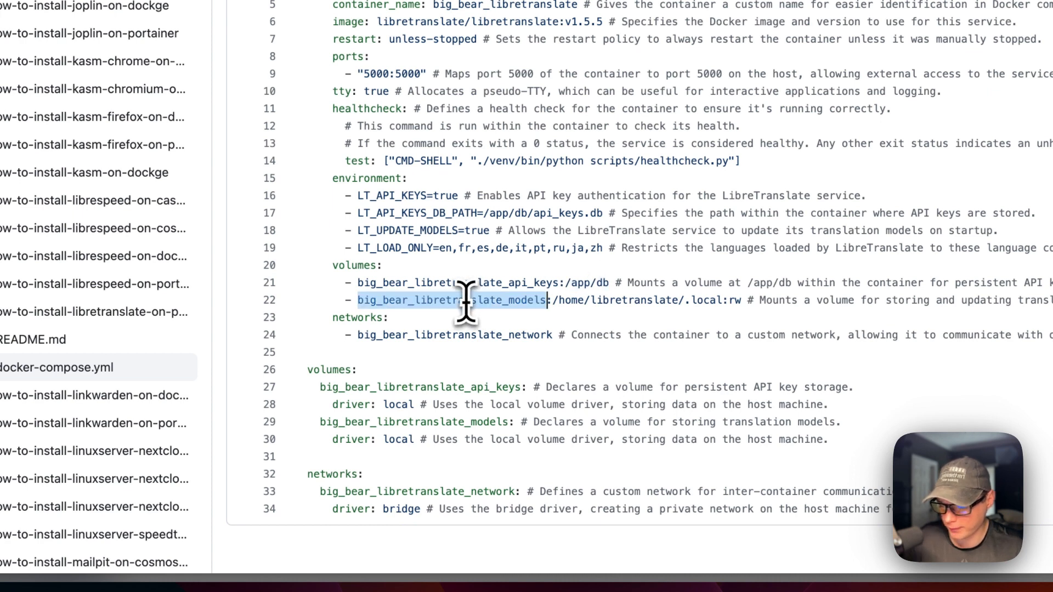
{"action": "mouse_move", "coordinate": [592, 301]}
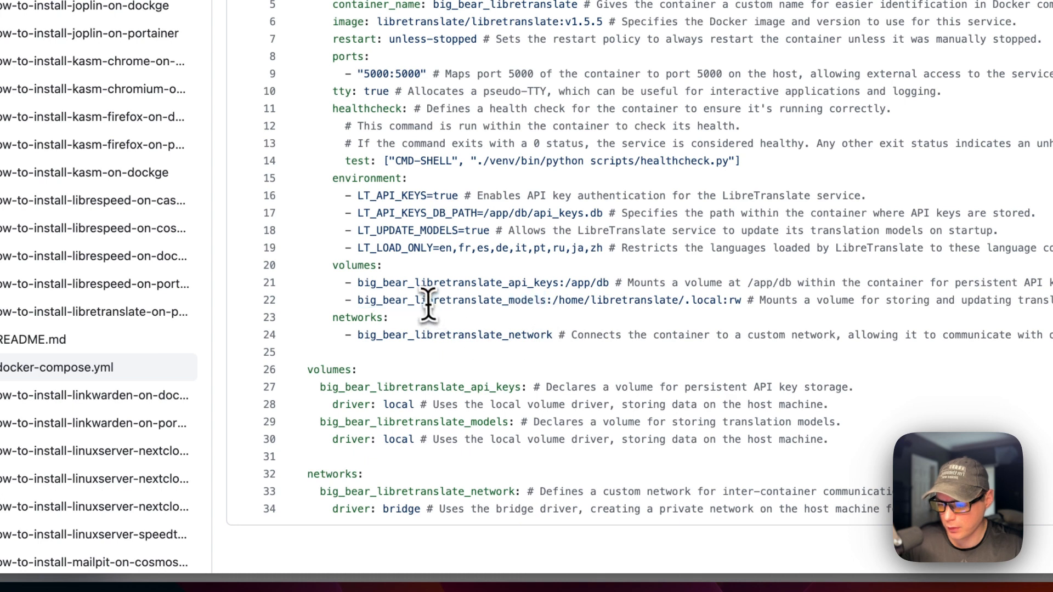
{"action": "double_click", "coordinate": [450, 301]}
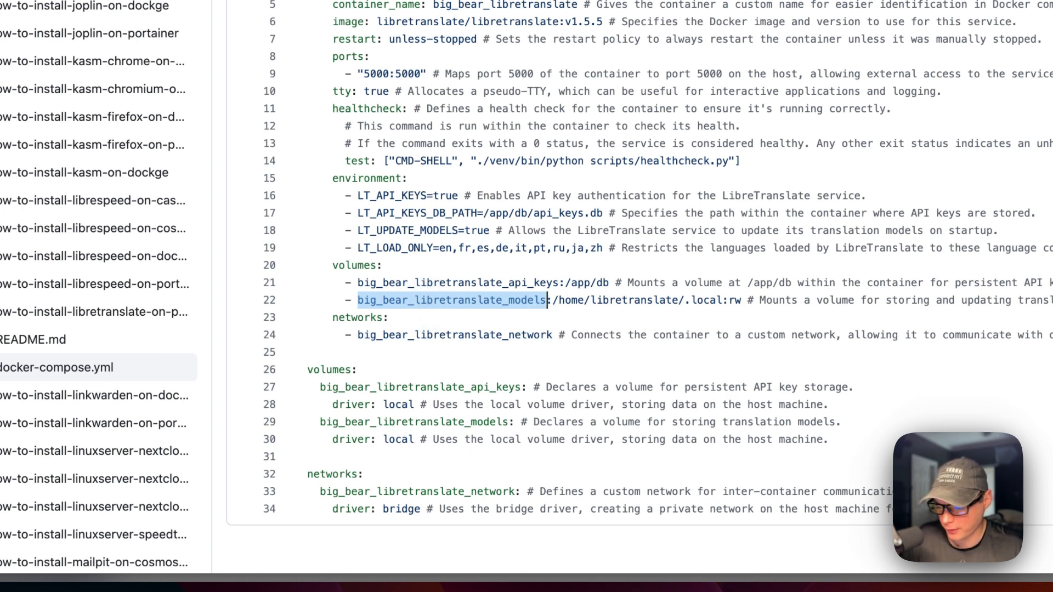
{"action": "left_click", "coordinate": [427, 301]}
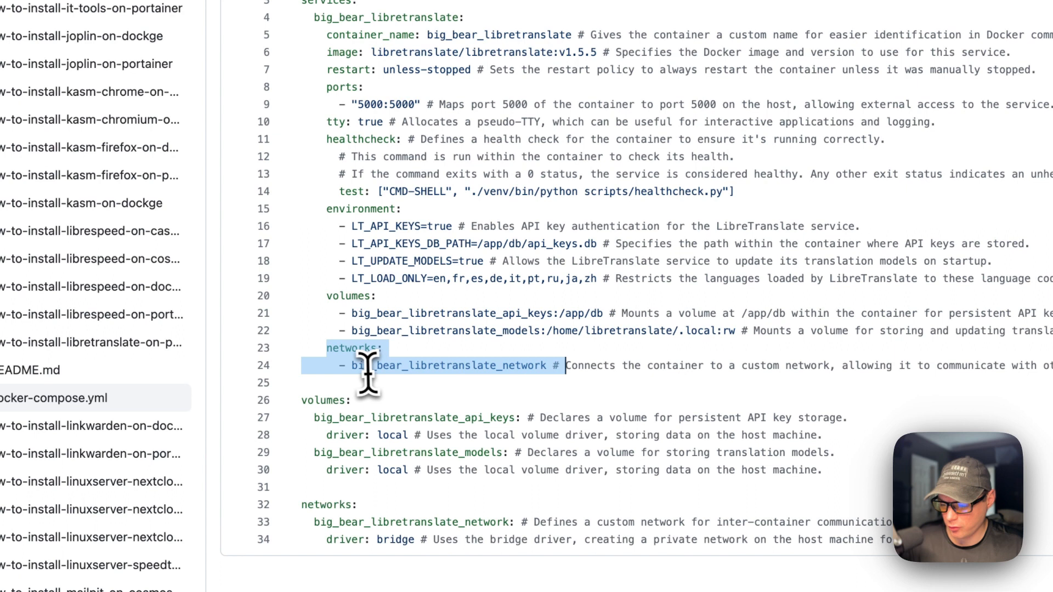
{"action": "mouse_move", "coordinate": [510, 373]}
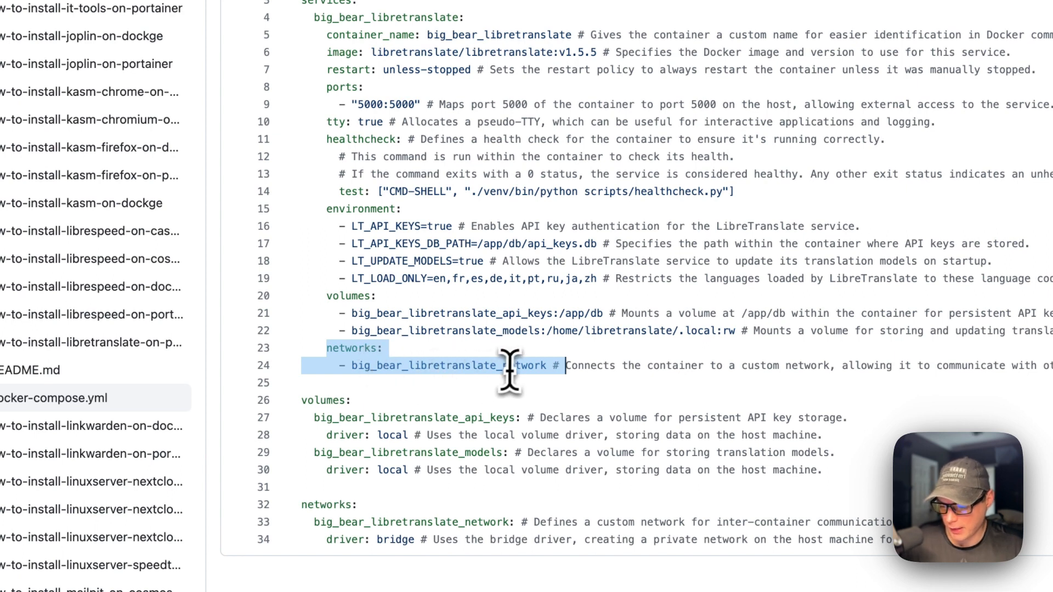
{"action": "double_click", "coordinate": [449, 365]}
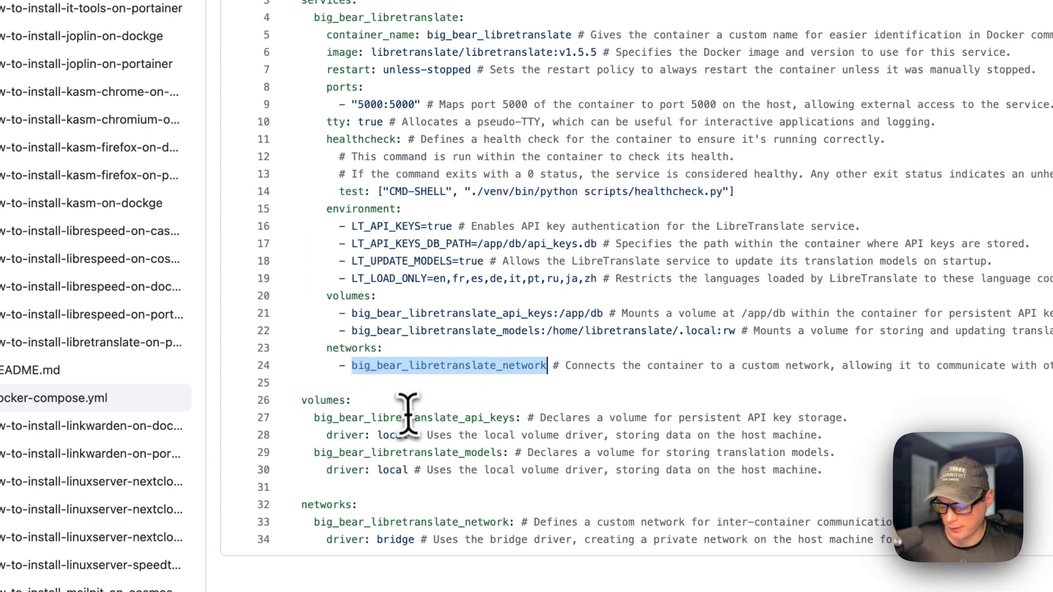
{"action": "scroll", "scroll_direction": "down", "scroll_amount": 3}
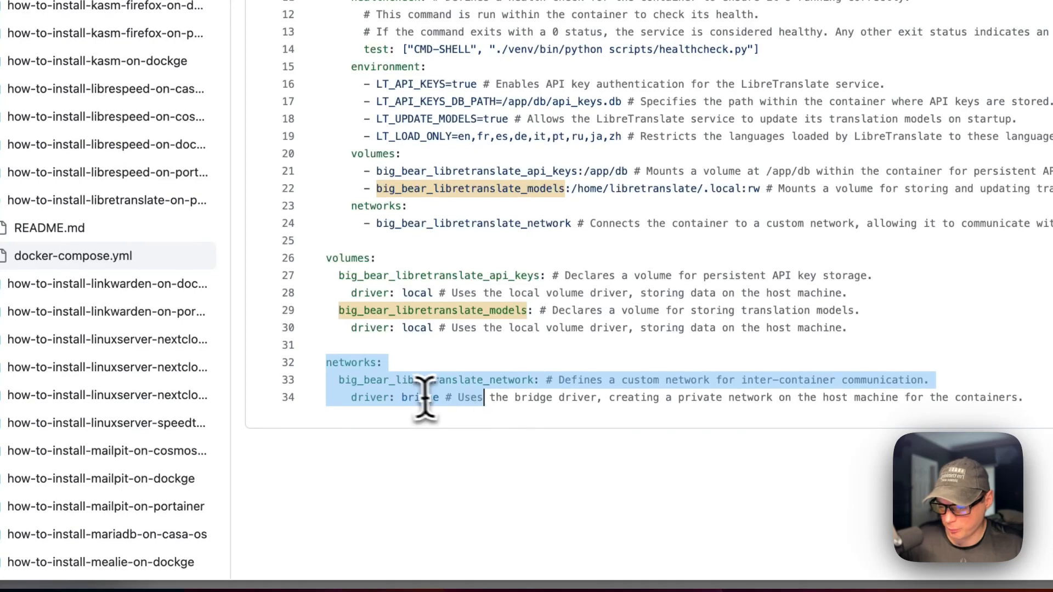
- Copy the raw contents of the LibreTranslate docker-compose.yml file
{"action": "scroll", "scroll_direction": "up", "scroll_amount": 3}
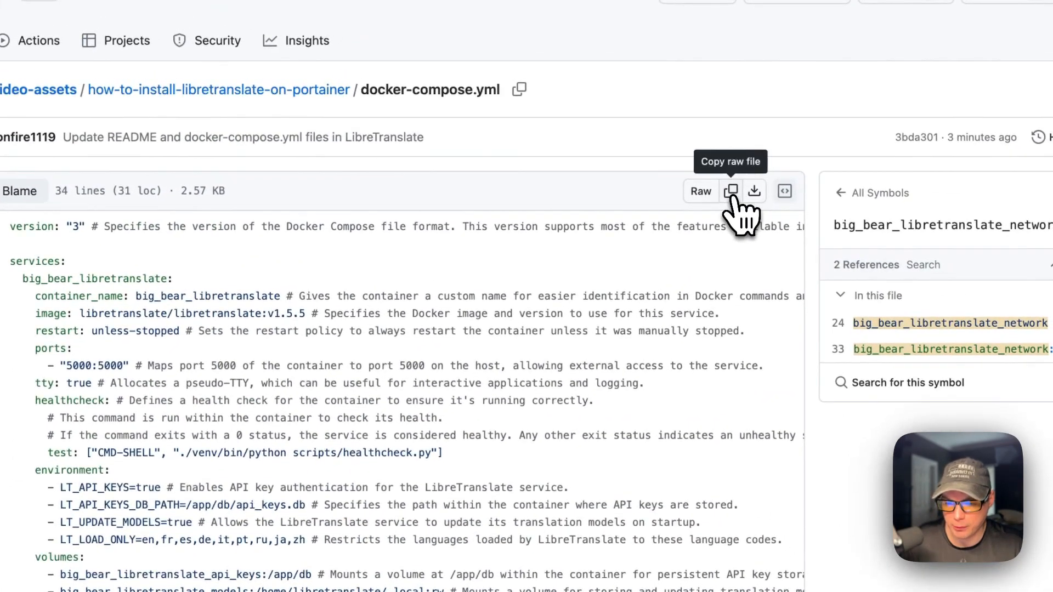
{"action": "left_click", "coordinate": [730, 191]}
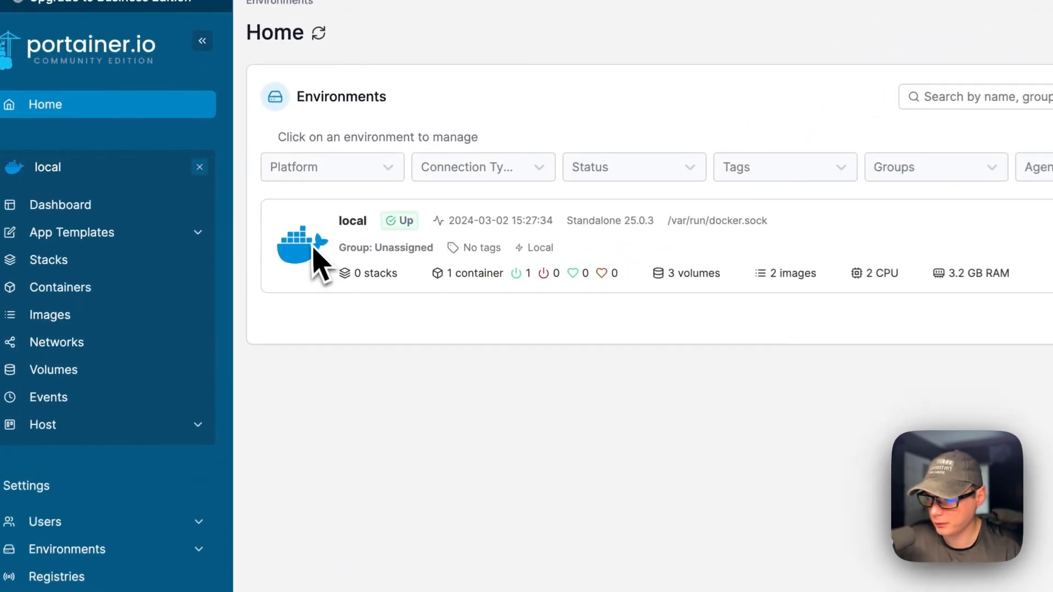
- In the local environment, create stack libretranslate-stack with the pasted compose file and deploy it
{"action": "left_click", "coordinate": [48, 260]}
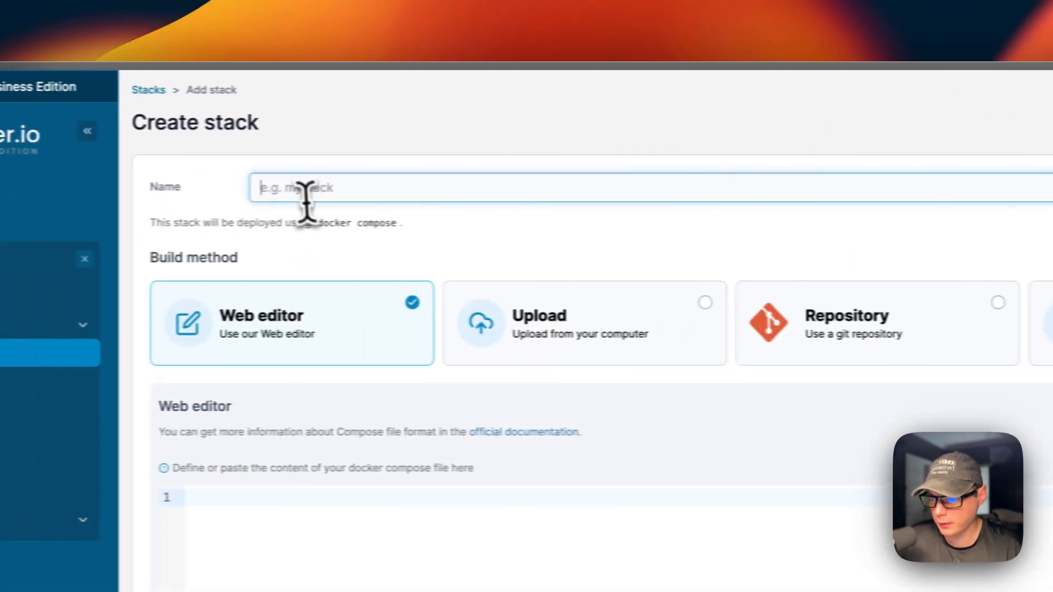
{"action": "type", "text": "libretranslate"}
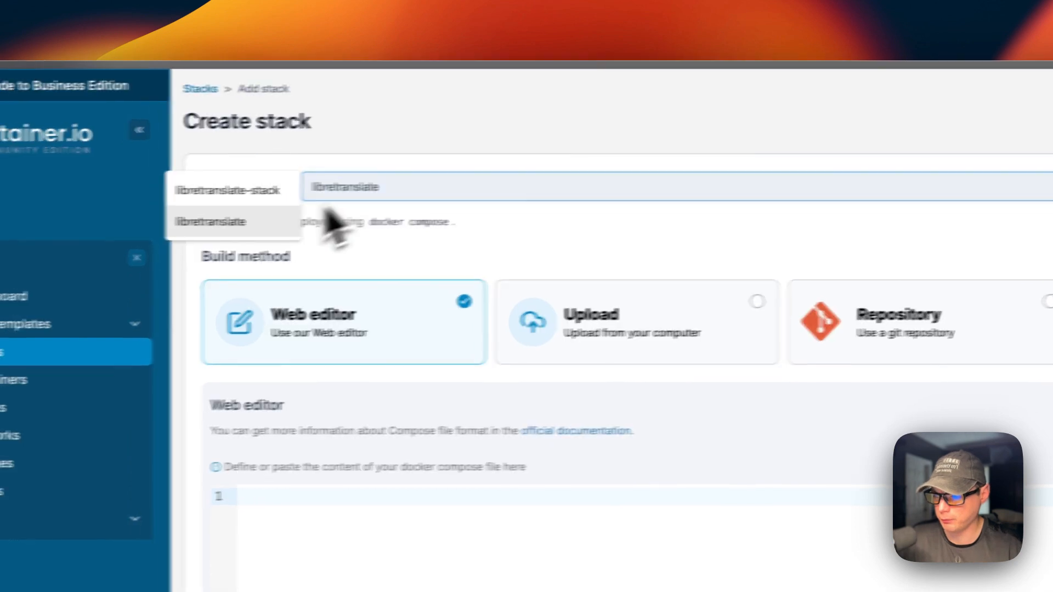
{"action": "left_click", "coordinate": [227, 189]}
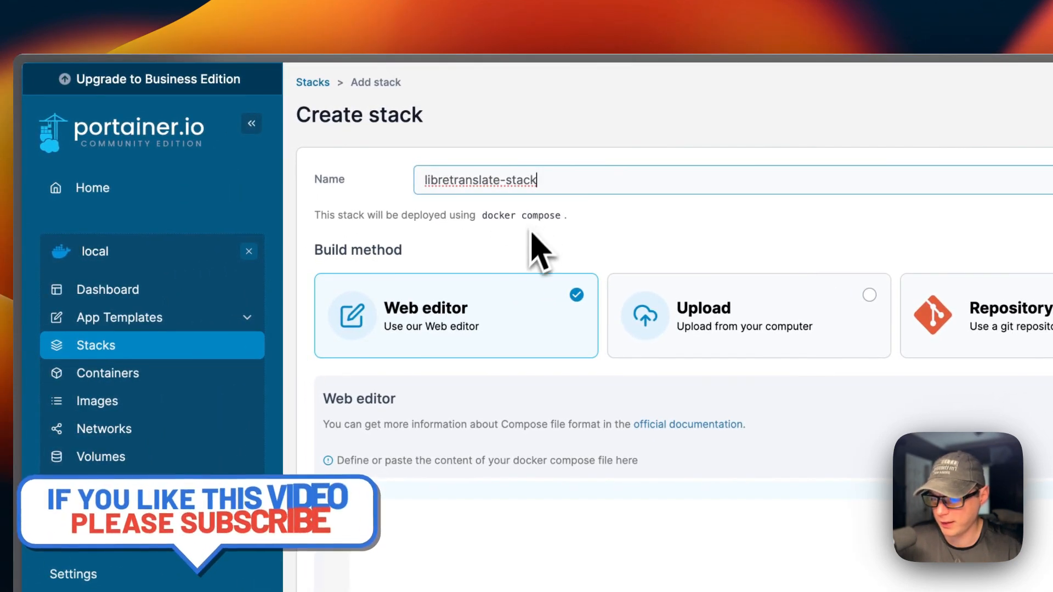
{"action": "scroll", "scroll_direction": "down", "scroll_amount": 3}
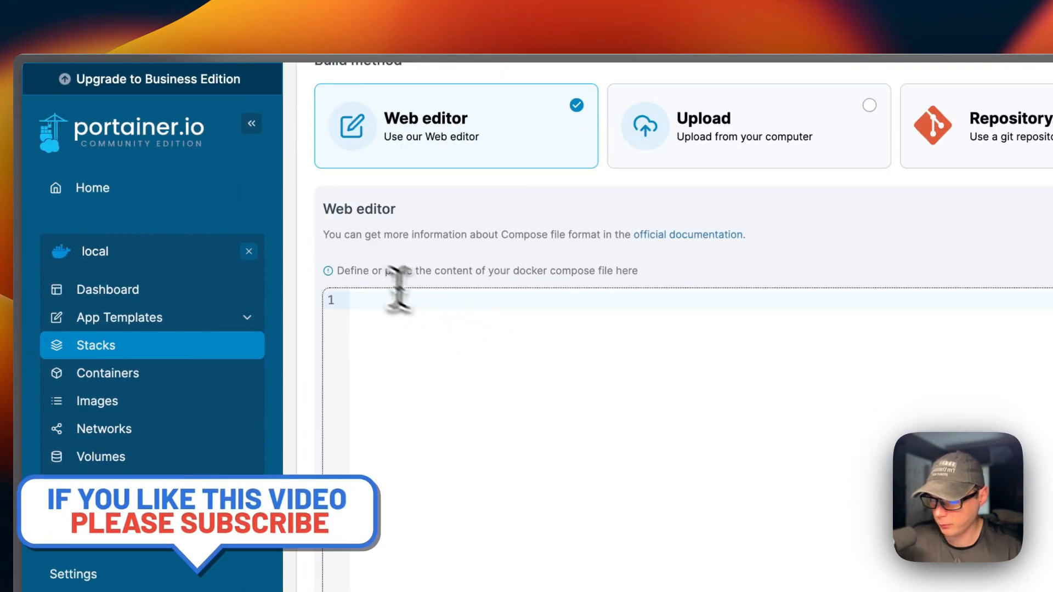
{"action": "key", "text": "cmd+v"}
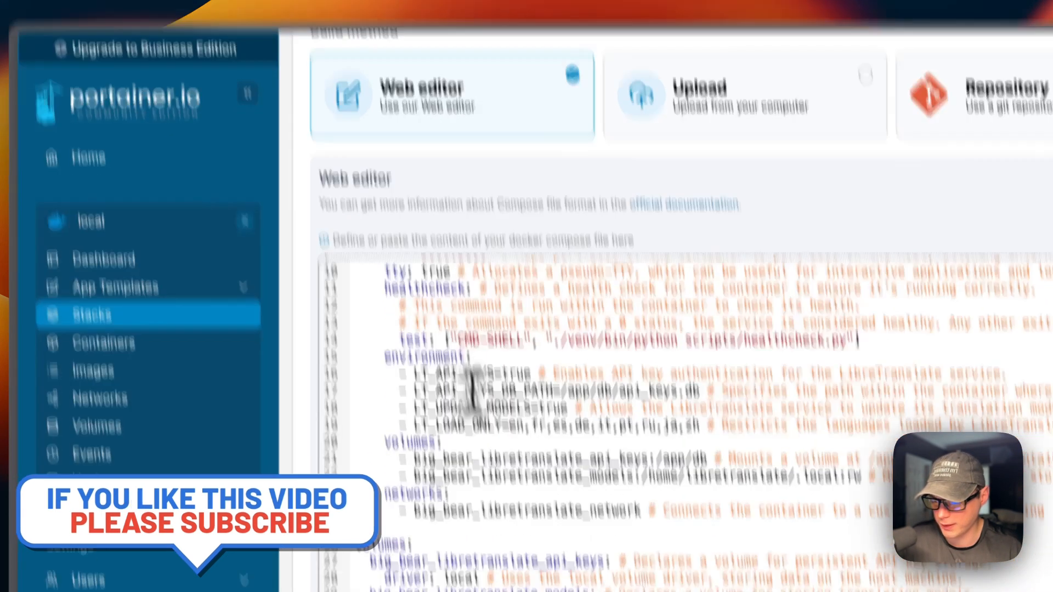
{"action": "scroll", "scroll_direction": "down", "scroll_amount": 3}
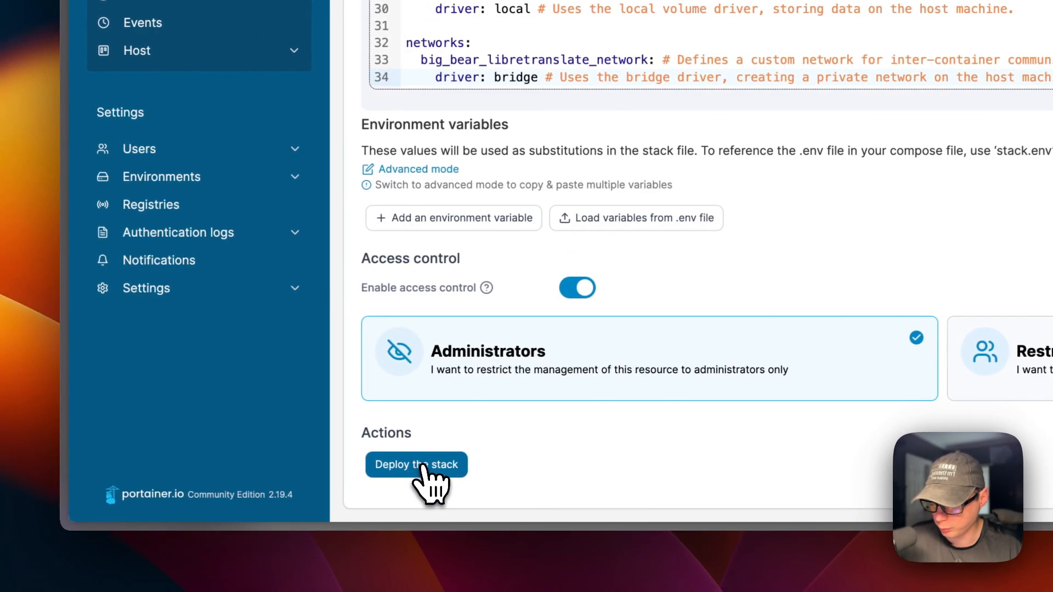
{"action": "left_click", "coordinate": [417, 465]}
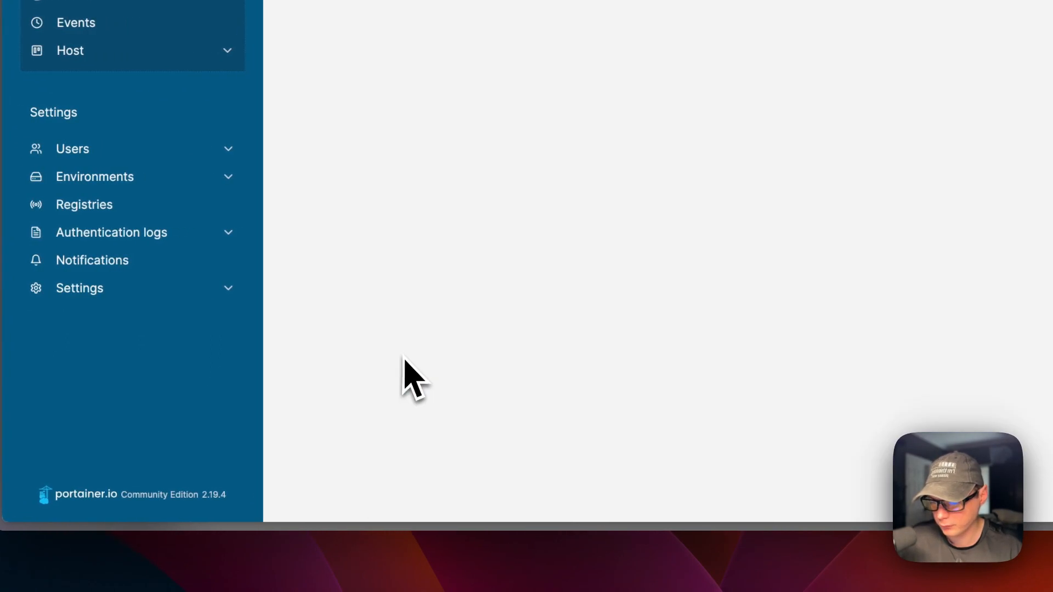
{"action": "mouse_move", "coordinate": [443, 329]}
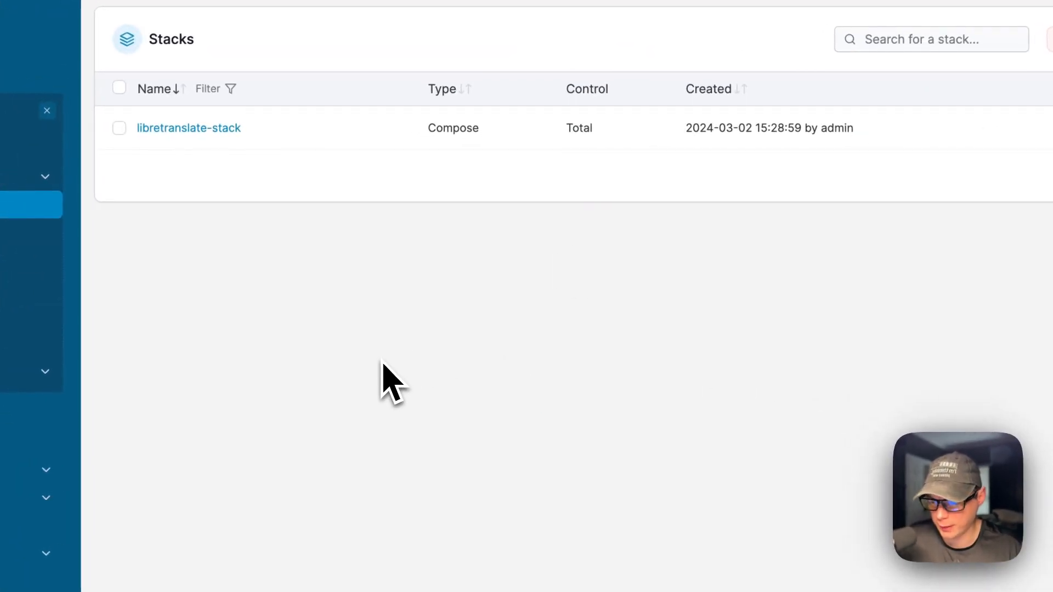
- View libretranslate-stack details down to its Containers section showing big_bear_libretranslate healthy
{"action": "left_click", "coordinate": [188, 127]}
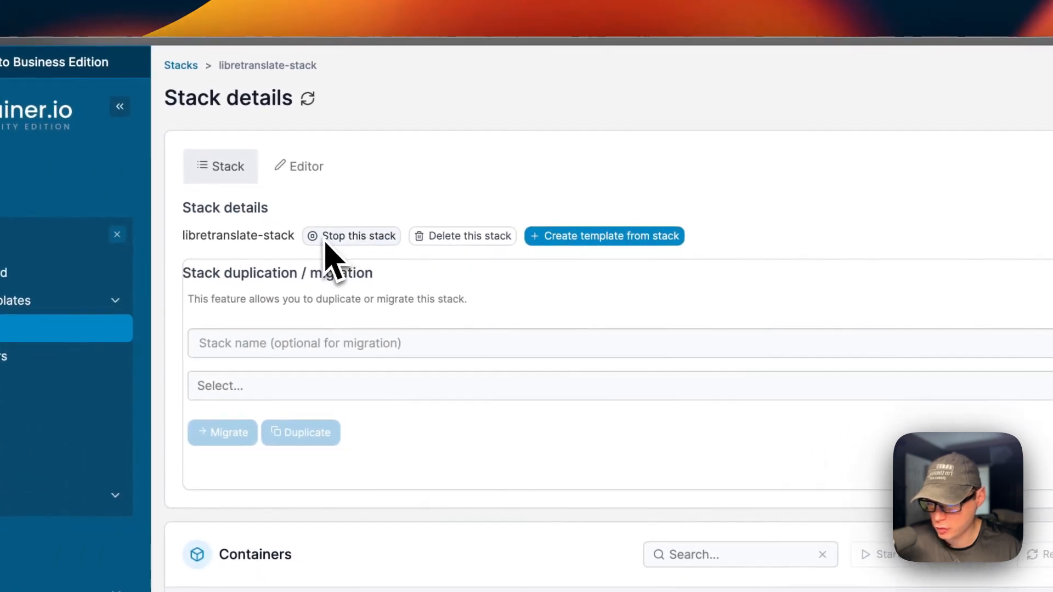
{"action": "mouse_move", "coordinate": [598, 268]}
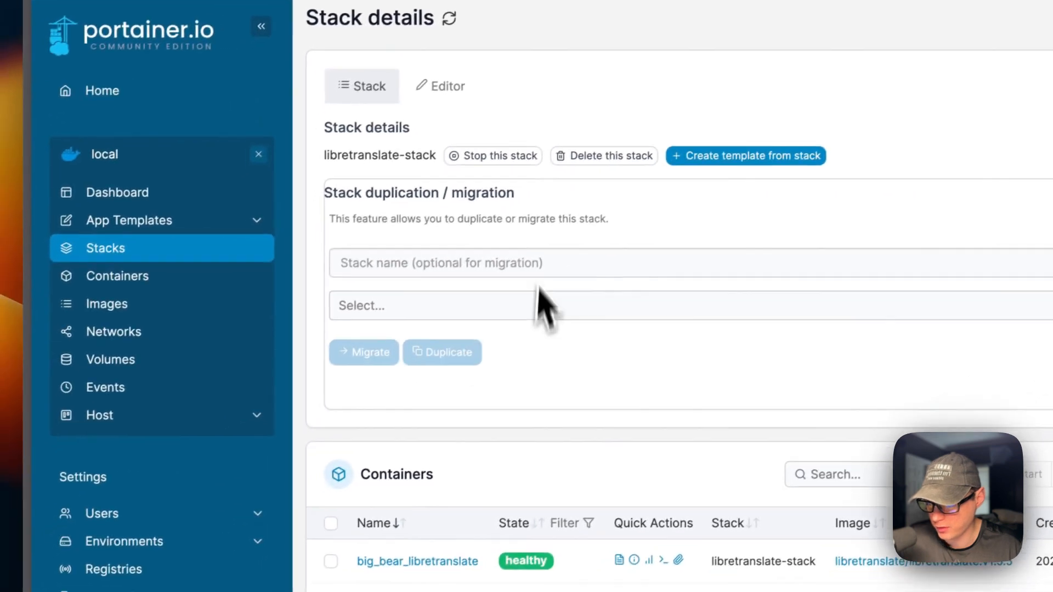
{"action": "scroll", "scroll_direction": "down", "scroll_amount": 3}
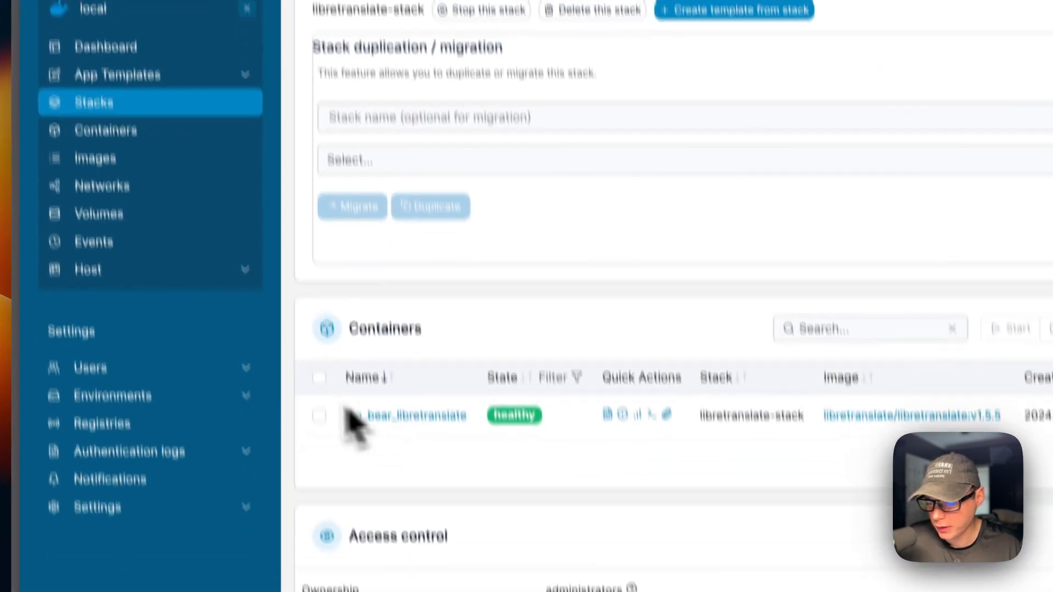
{"action": "scroll", "scroll_direction": "down", "scroll_amount": 3}
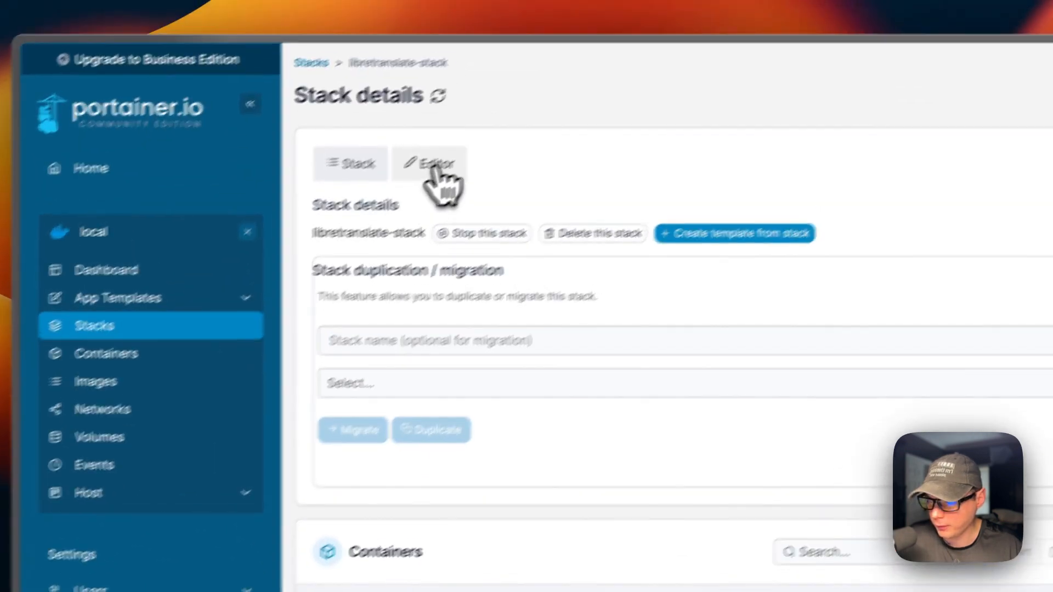
- Update the stack from its editor with 'Re-pull image and redeploy' enabled and confirm the forced update
{"action": "left_click", "coordinate": [429, 162]}
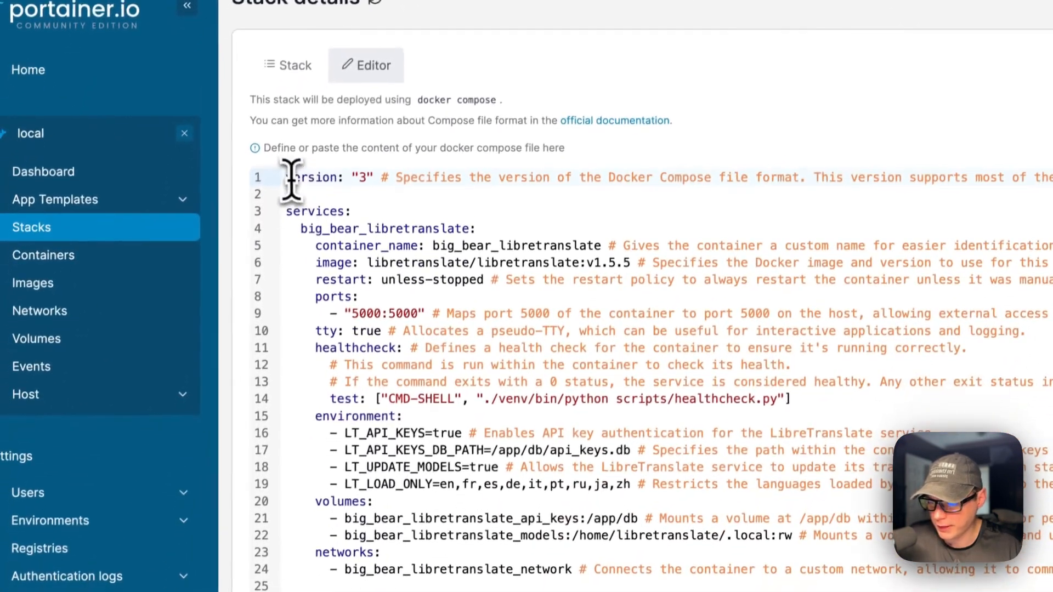
{"action": "scroll", "scroll_direction": "down", "scroll_amount": 3}
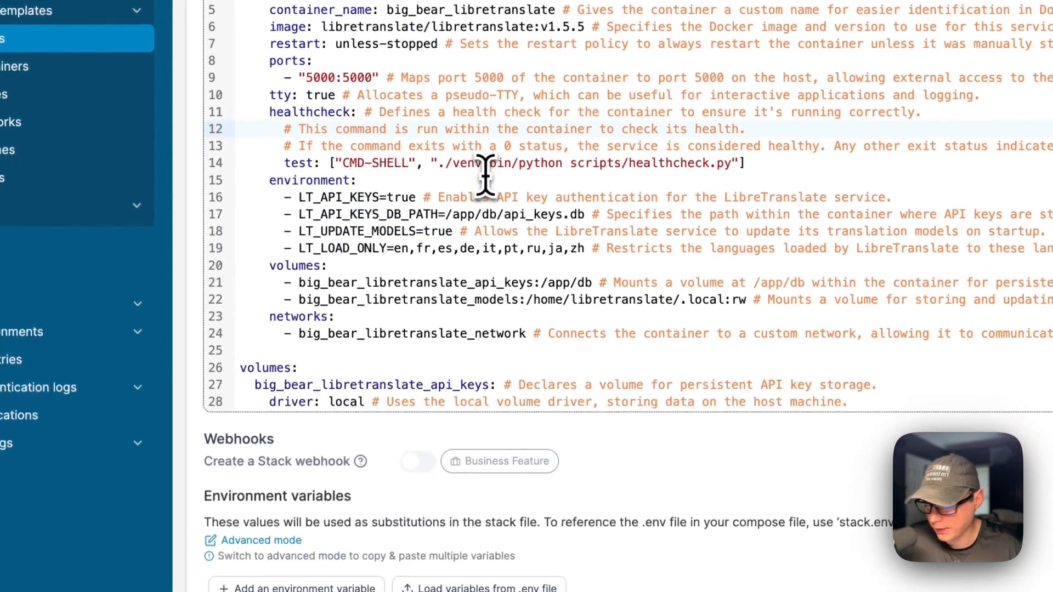
{"action": "scroll", "scroll_direction": "down", "scroll_amount": 3}
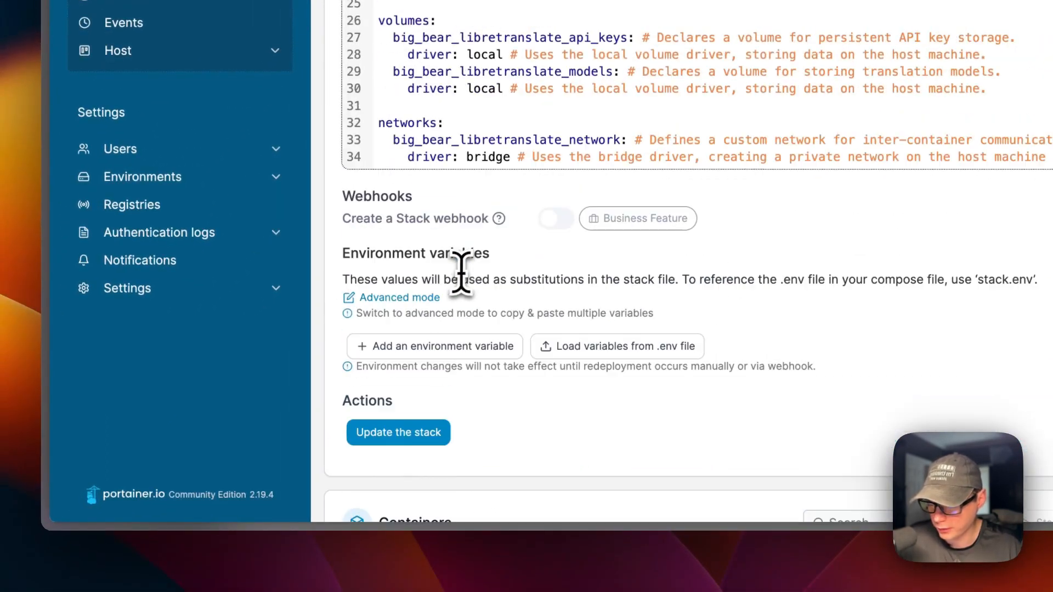
{"action": "left_click", "coordinate": [397, 433]}
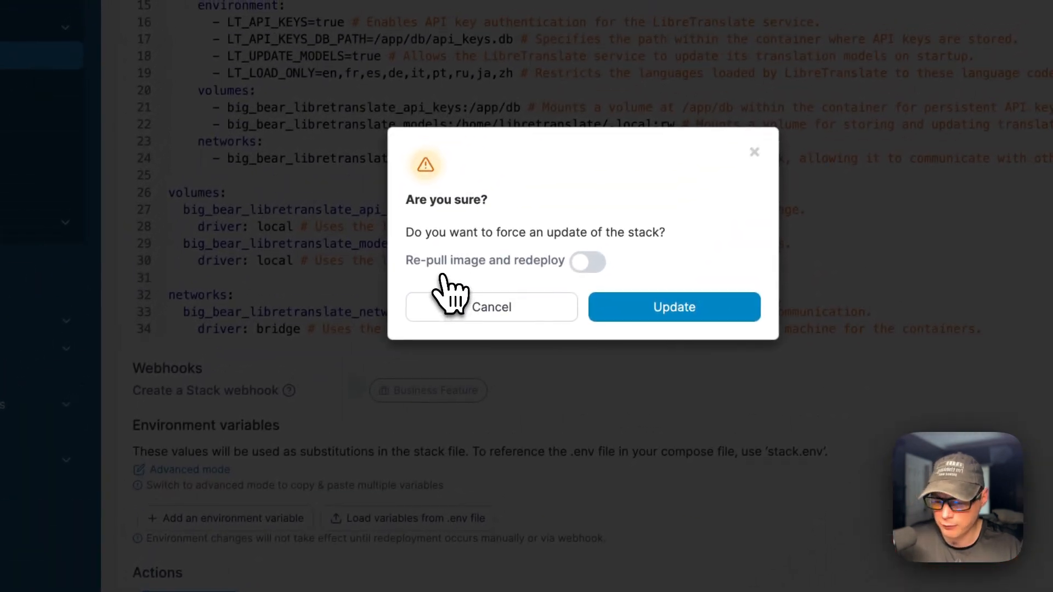
{"action": "mouse_move", "coordinate": [538, 296]}
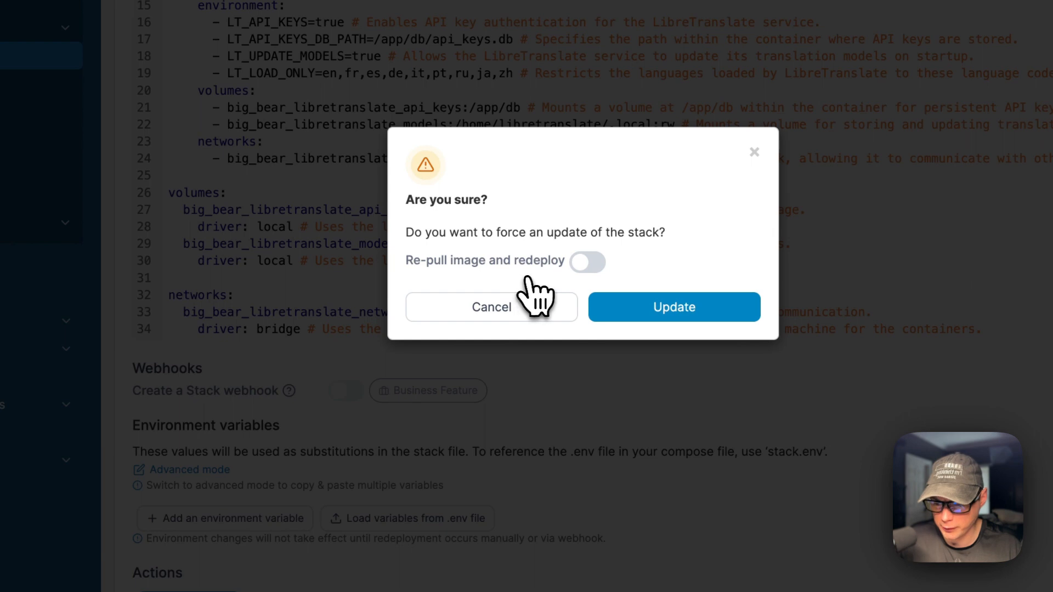
{"action": "left_click", "coordinate": [588, 262]}
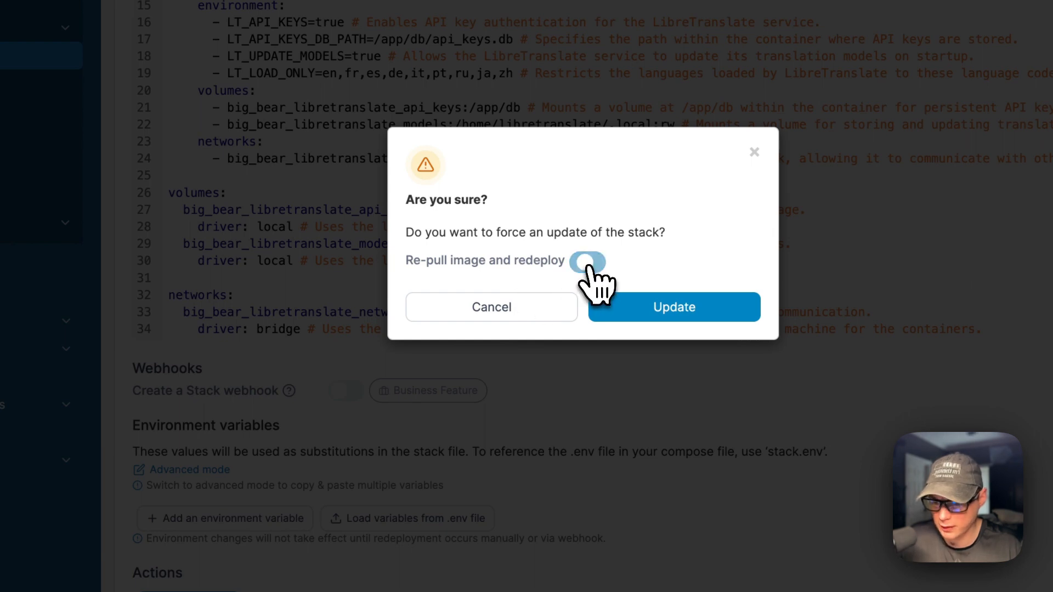
{"action": "left_click", "coordinate": [588, 261]}
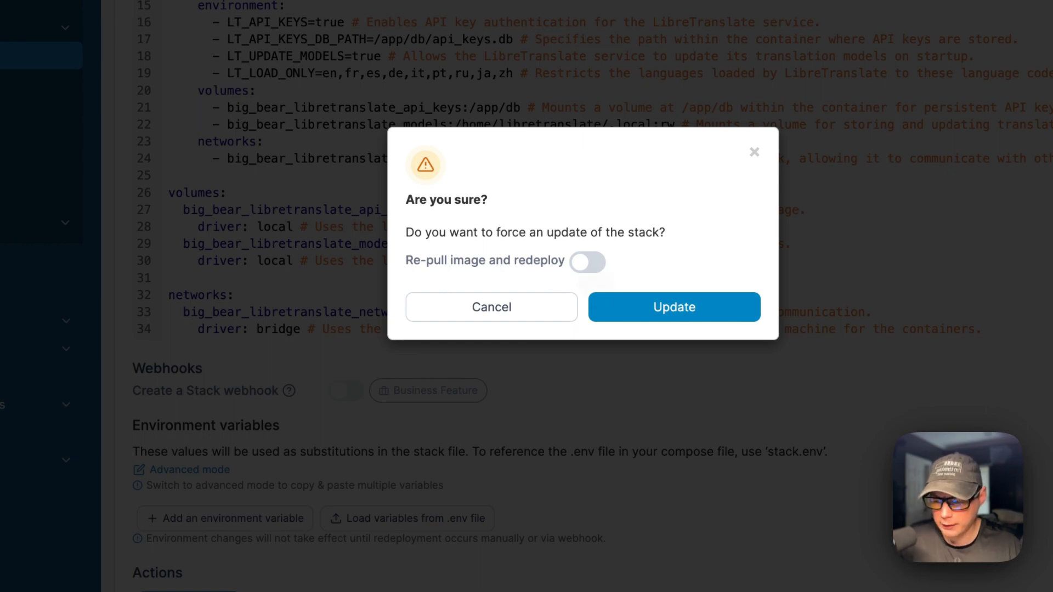
{"action": "left_click", "coordinate": [588, 261]}
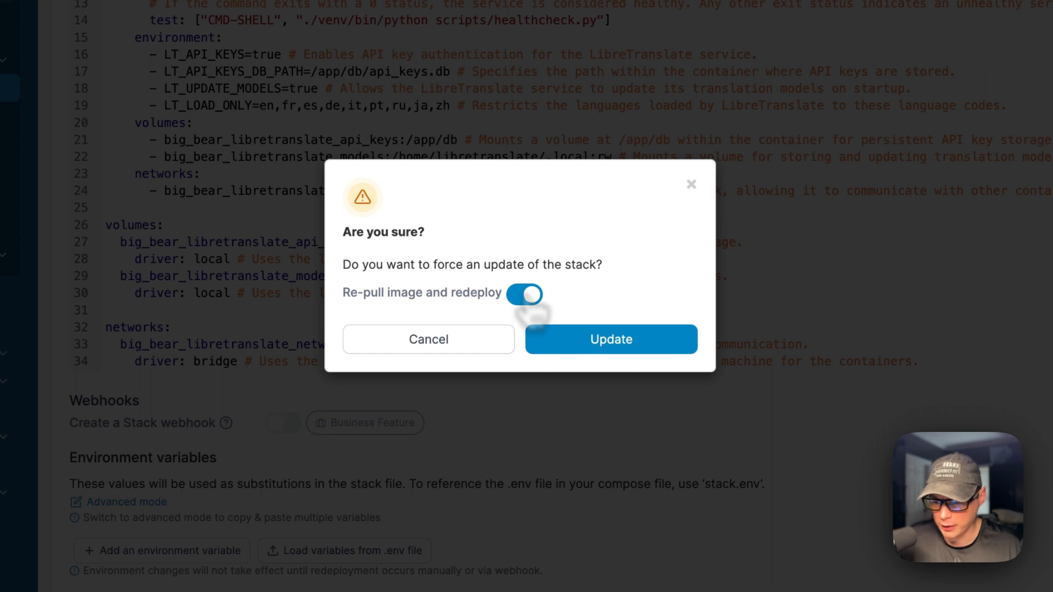
{"action": "left_click", "coordinate": [611, 339]}
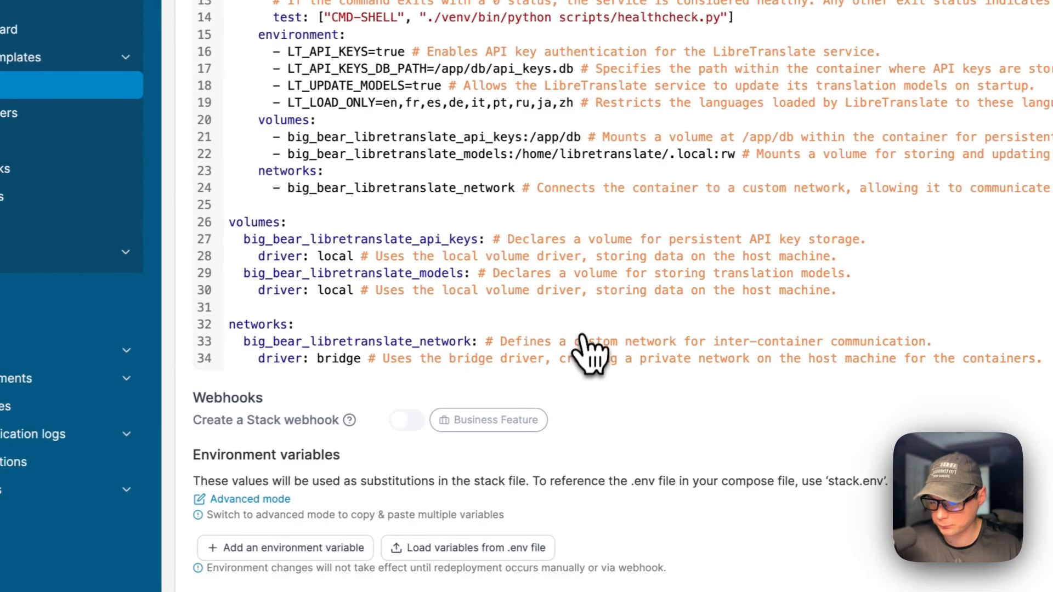
{"action": "scroll", "scroll_direction": "up", "scroll_amount": 3}
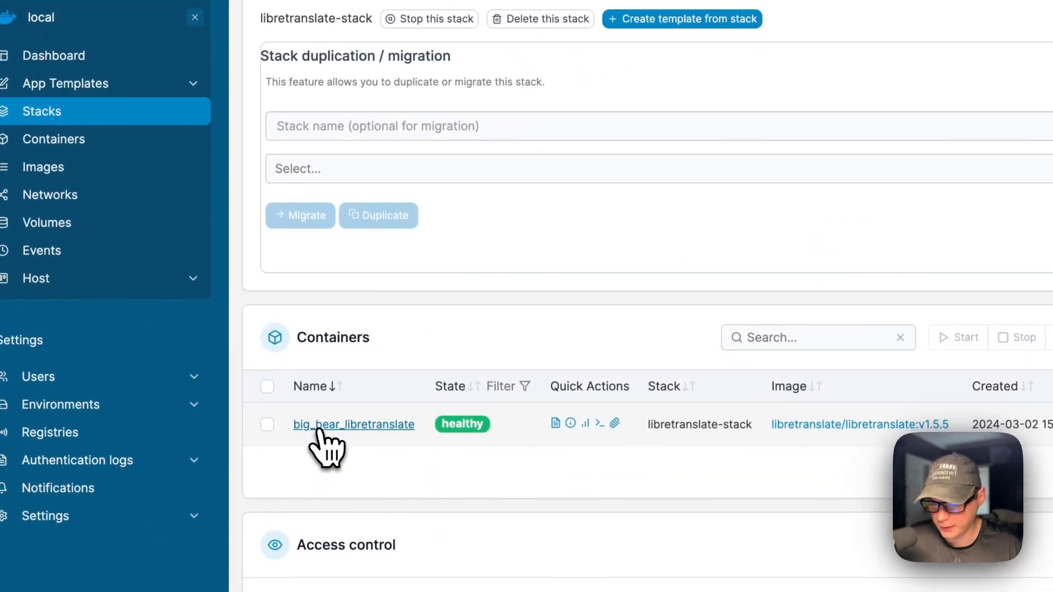
- View the big_bear_libretranslate container details showing it running
{"action": "left_click", "coordinate": [355, 424]}
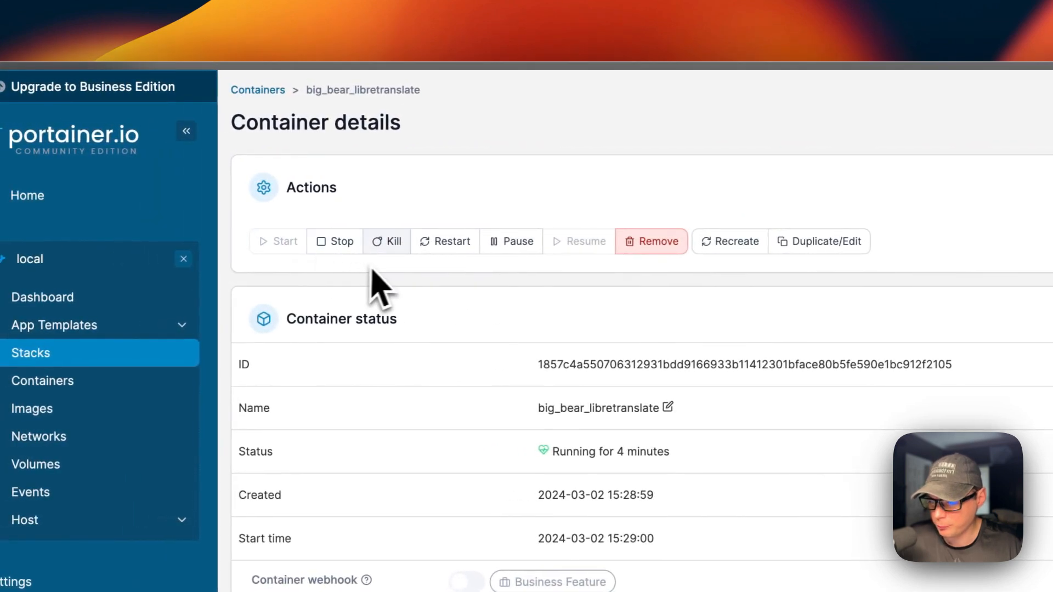
{"action": "mouse_move", "coordinate": [597, 279]}
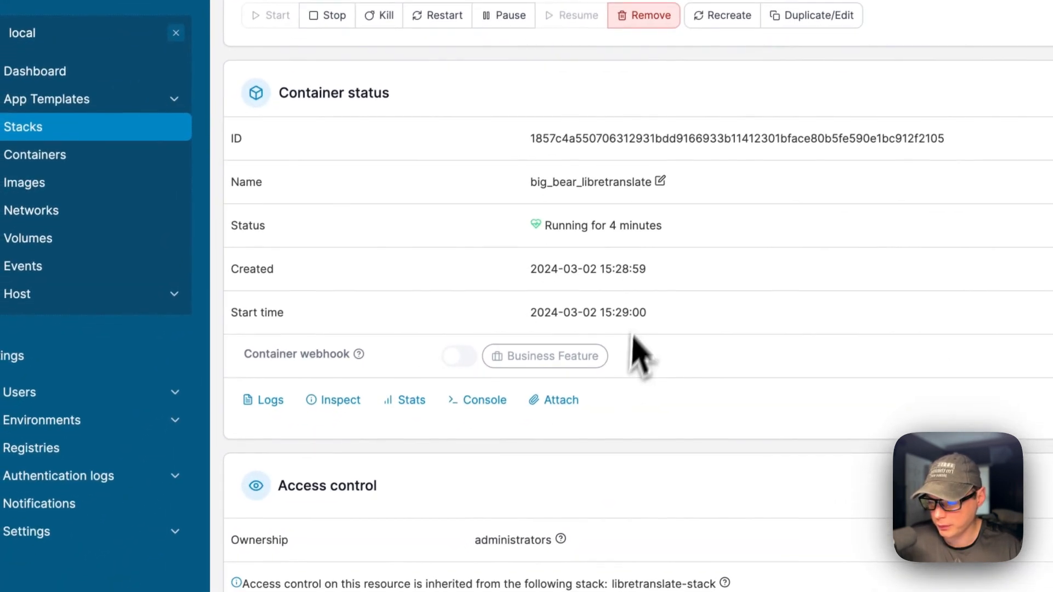
{"action": "left_click", "coordinate": [264, 399]}
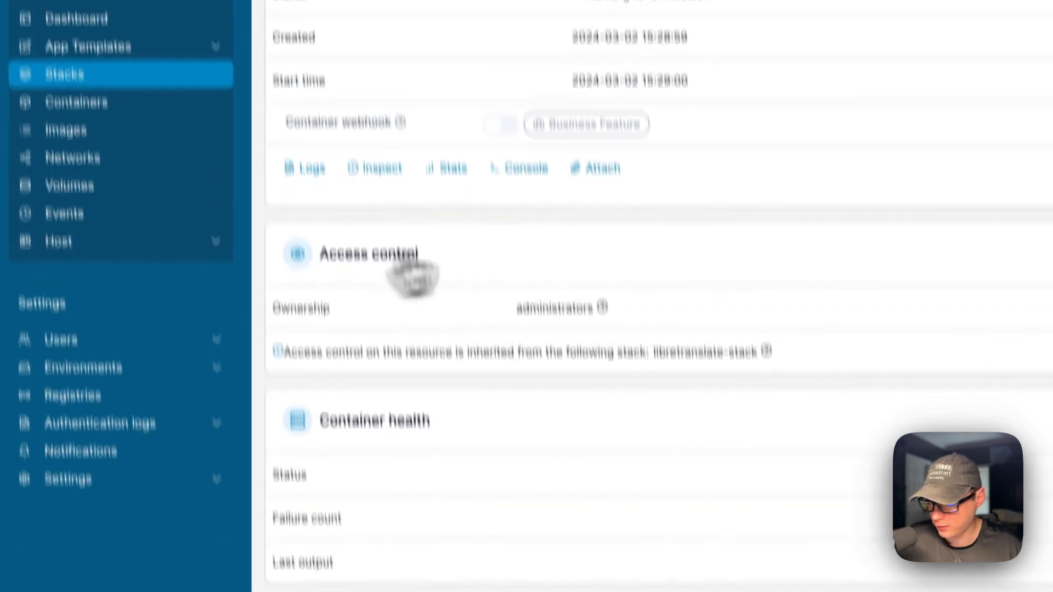
{"action": "scroll", "scroll_direction": "down", "scroll_amount": 3}
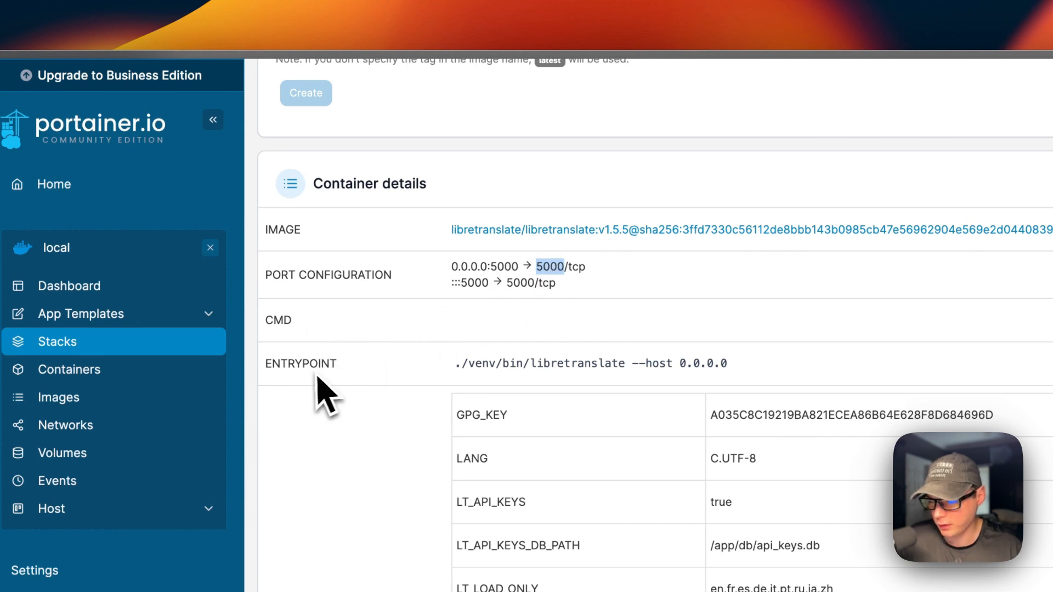
{"action": "scroll", "scroll_direction": "down", "scroll_amount": 3}
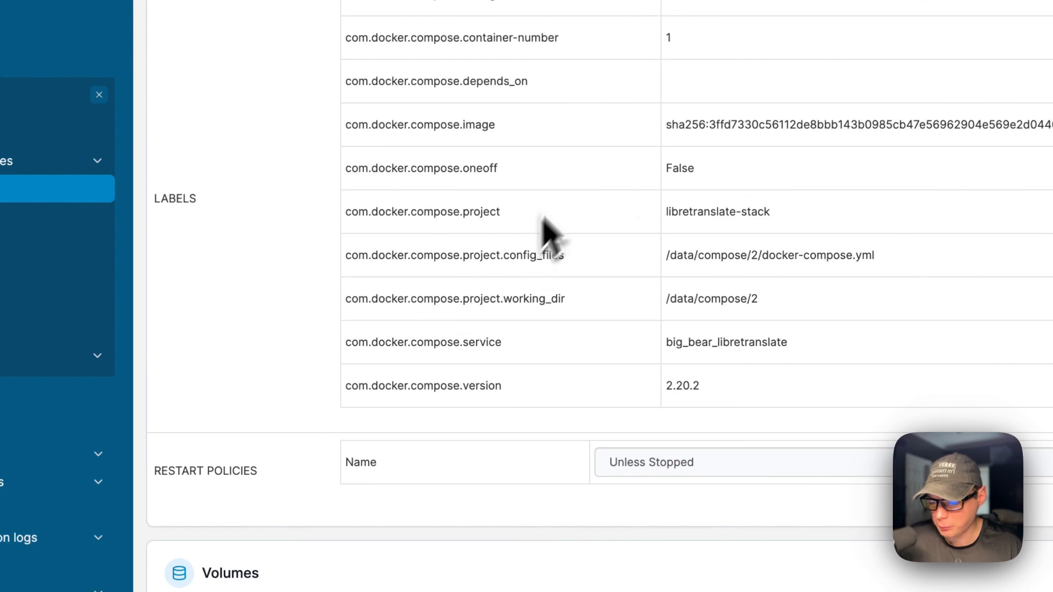
{"action": "scroll", "scroll_direction": "down", "scroll_amount": 3}
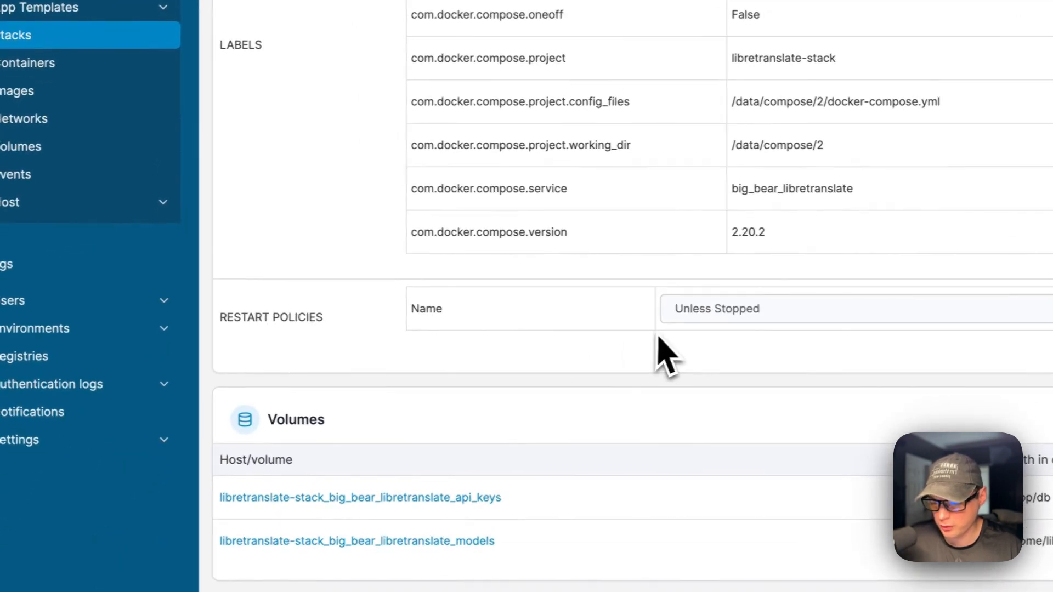
{"action": "scroll", "scroll_direction": "down", "scroll_amount": 3}
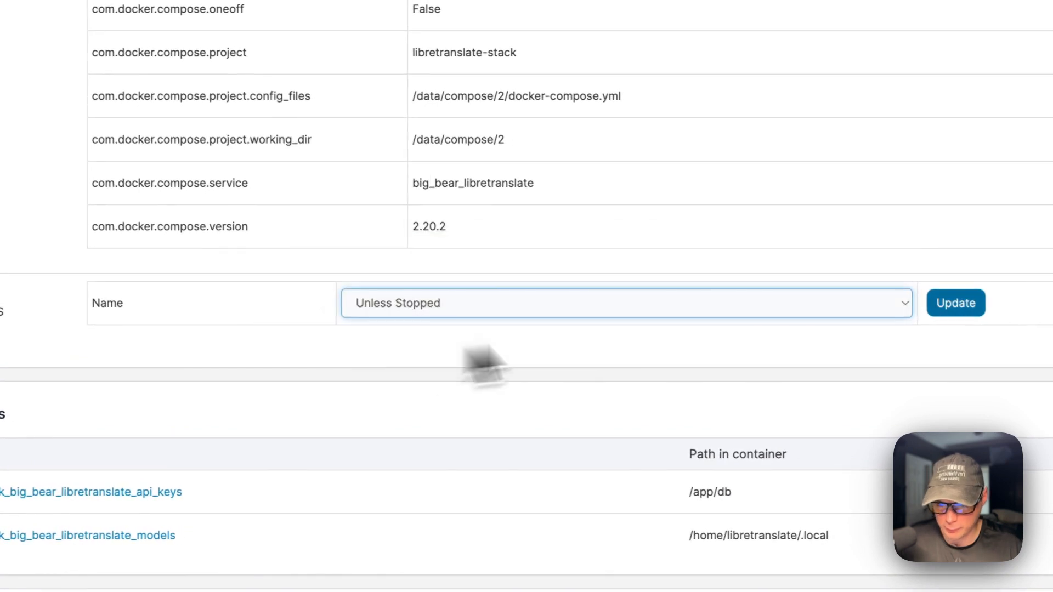
{"action": "scroll", "scroll_direction": "down", "scroll_amount": 3}
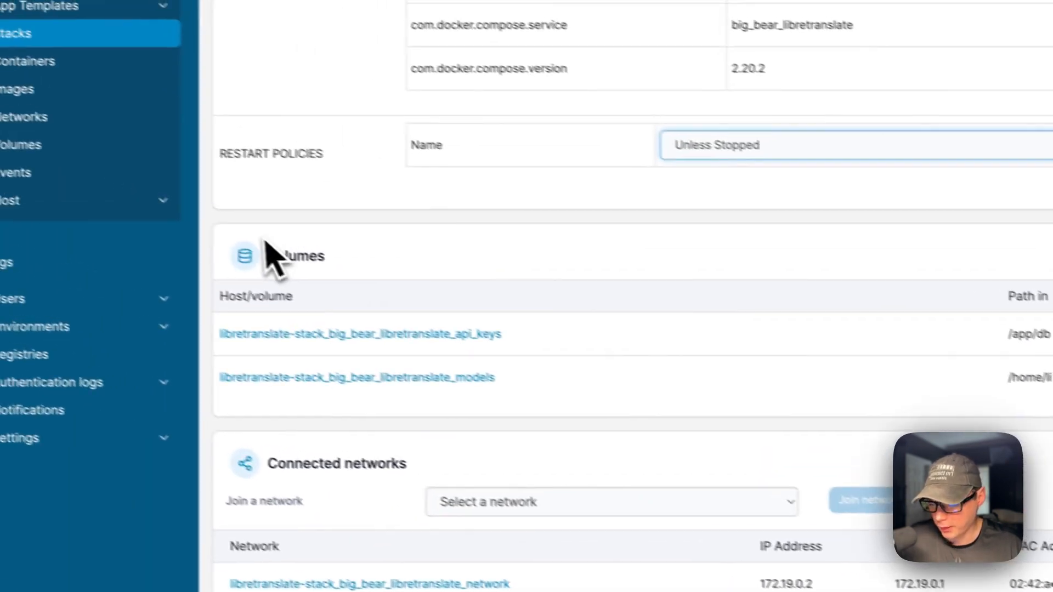
{"action": "scroll", "scroll_direction": "down", "scroll_amount": 3}
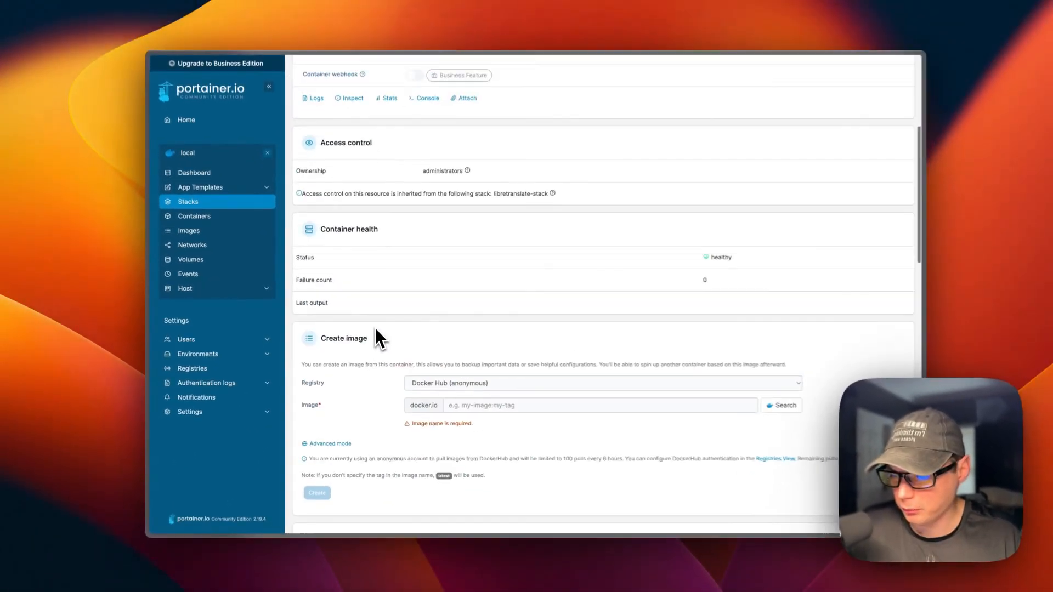
{"action": "scroll", "scroll_direction": "up", "scroll_amount": 3}
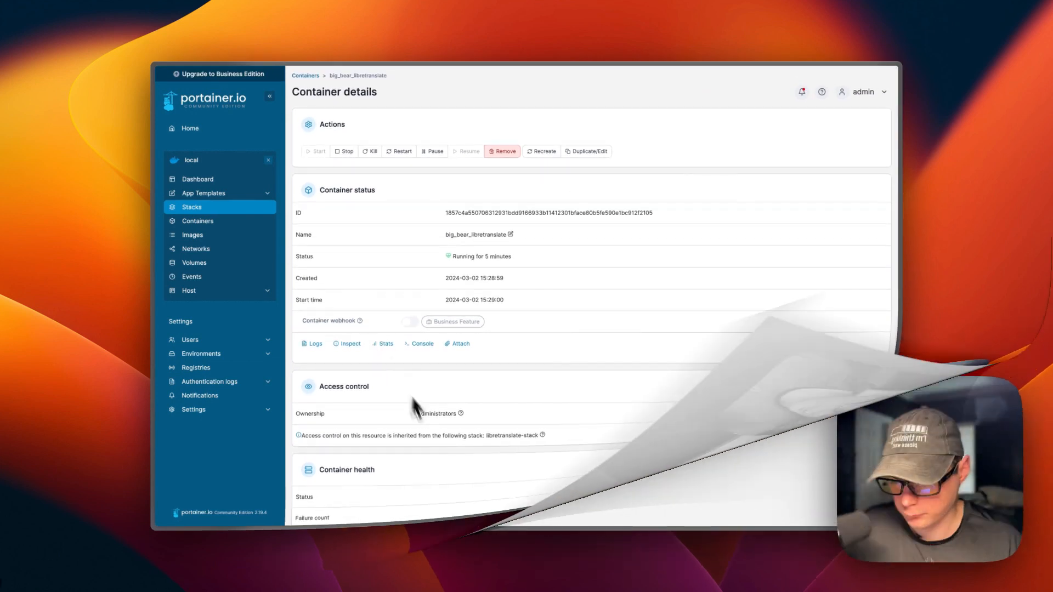
- In the self-hosted LibreTranslate UI, translate 'Testing' into Spanish, producing 'Pruebas'
{"action": "left_click", "coordinate": [191, 207]}
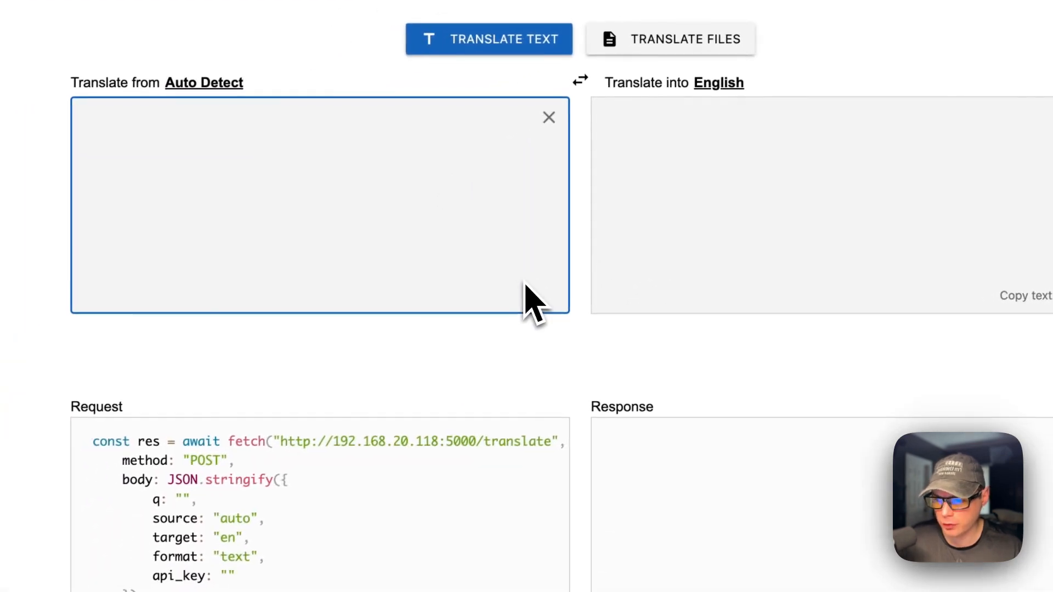
{"action": "scroll", "scroll_direction": "up", "scroll_amount": 3}
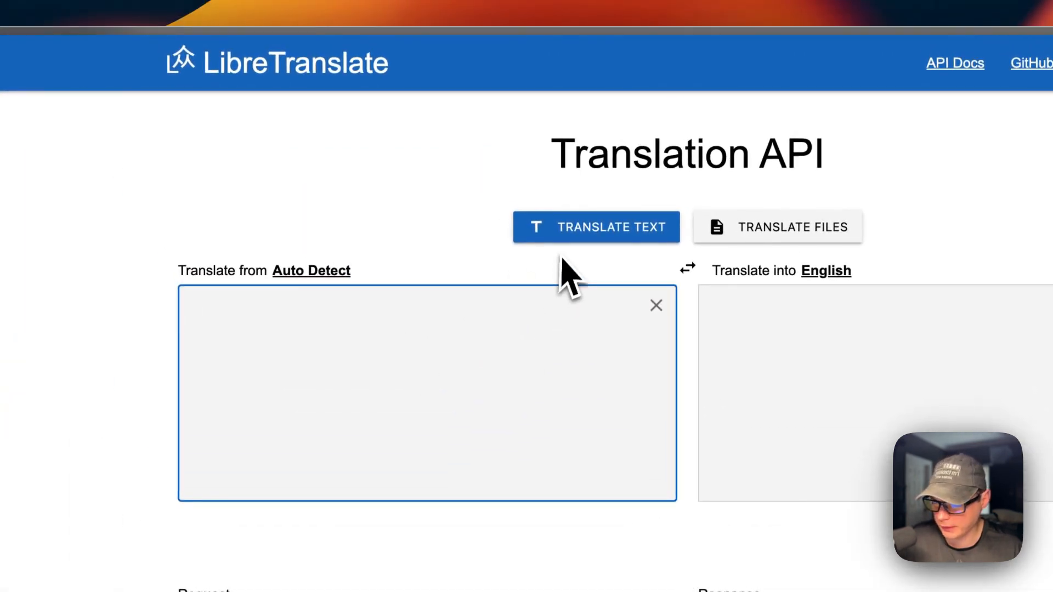
{"action": "type", "text": "Testin"}
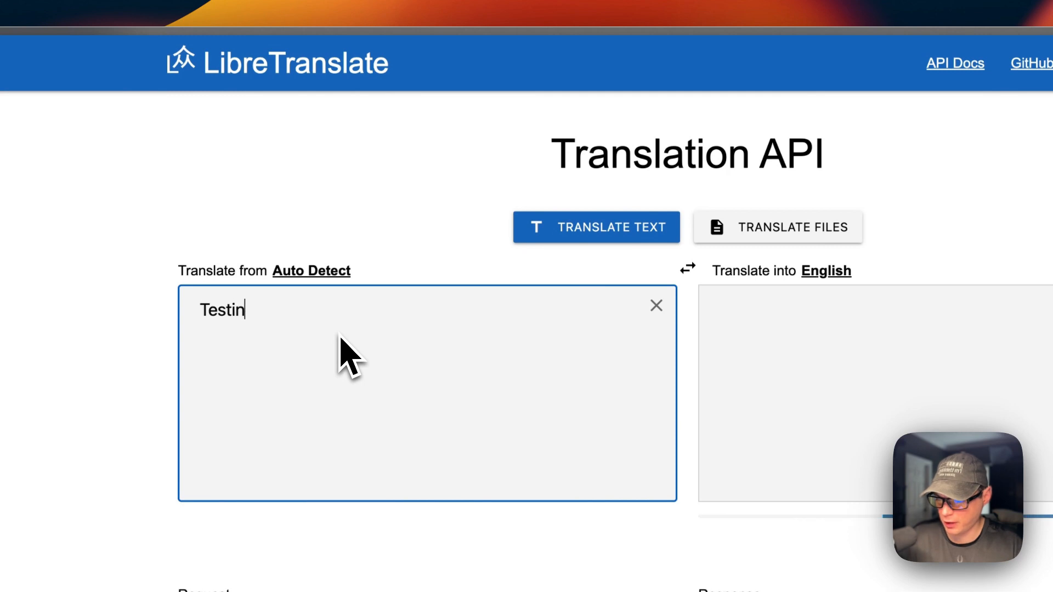
{"action": "type", "text": "g"}
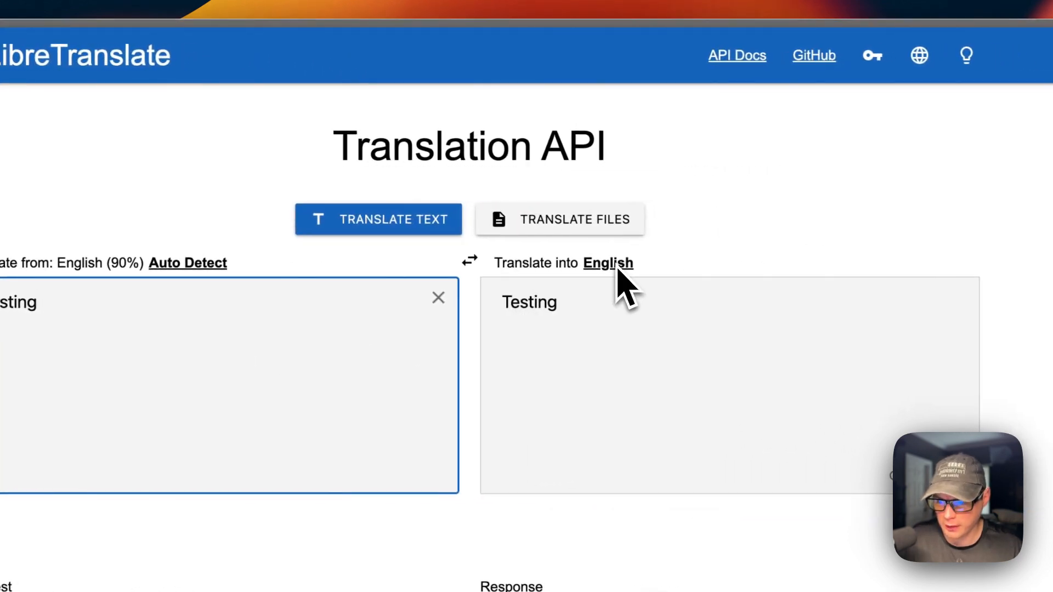
{"action": "left_click", "coordinate": [607, 263]}
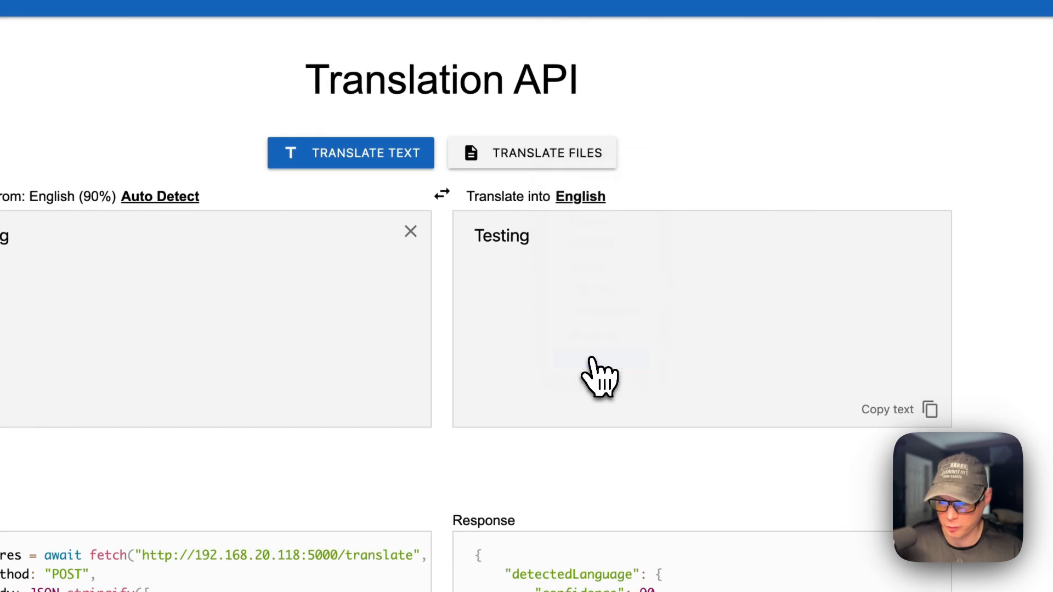
{"action": "left_click", "coordinate": [579, 196]}
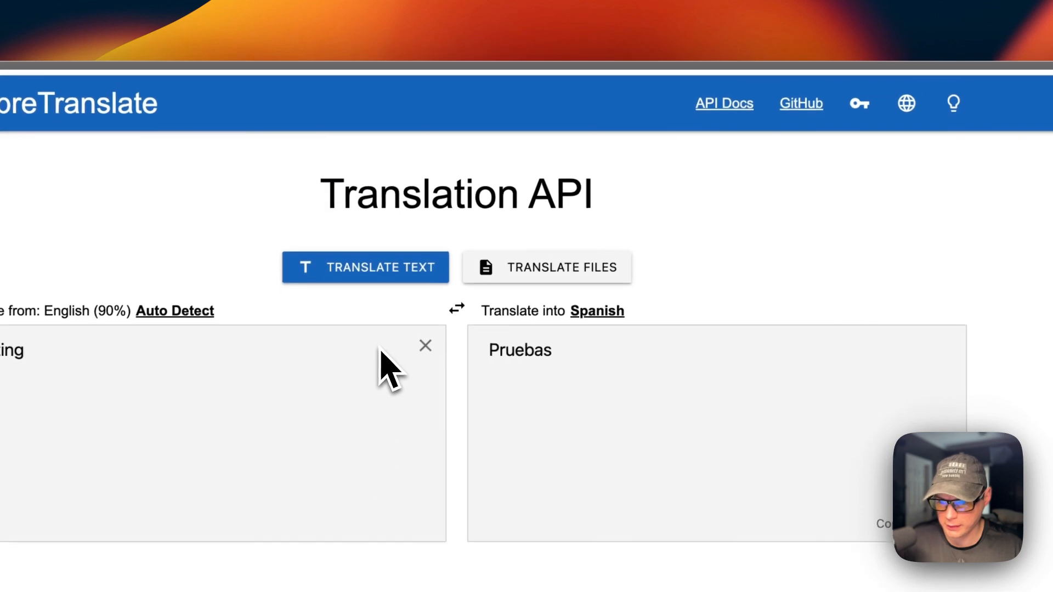
{"action": "left_click", "coordinate": [724, 103]}
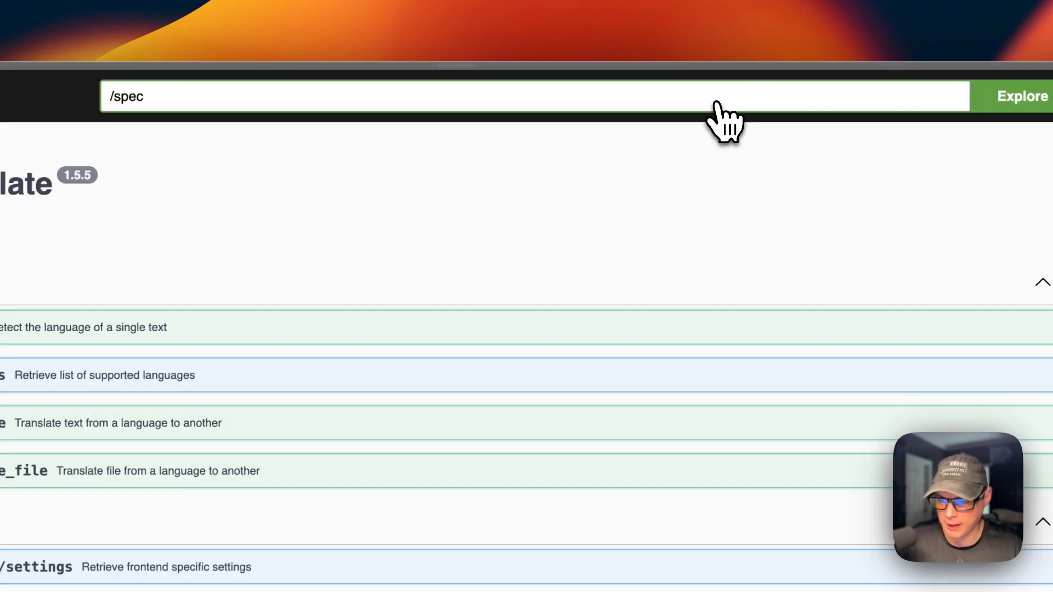
- Visit API Docs and Translate Files, then reload the LibreTranslate home page to a blank English translator
{"action": "scroll", "scroll_direction": "up", "scroll_amount": 3}
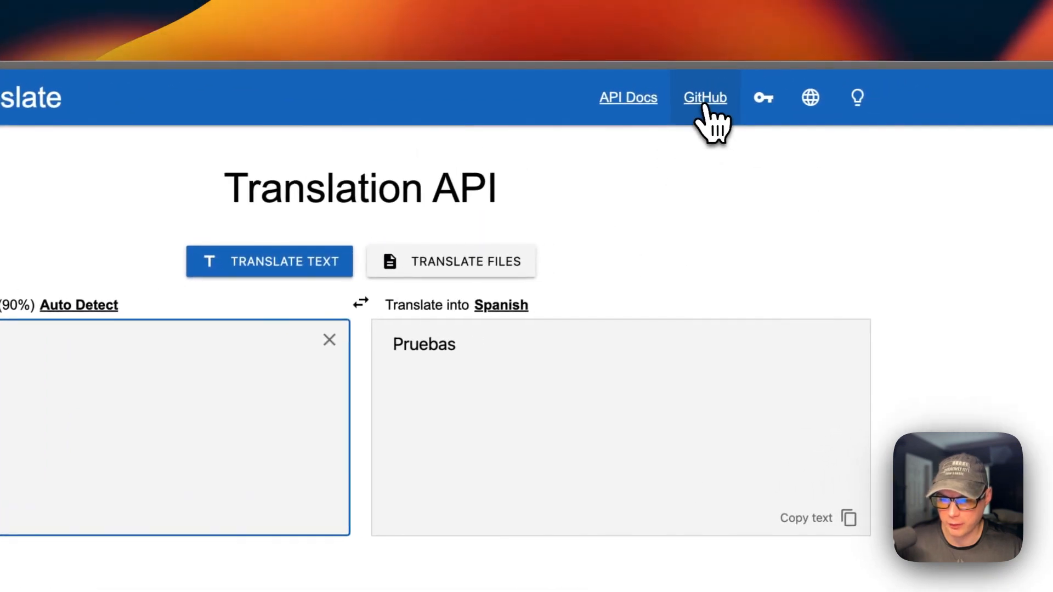
{"action": "left_click", "coordinate": [764, 98]}
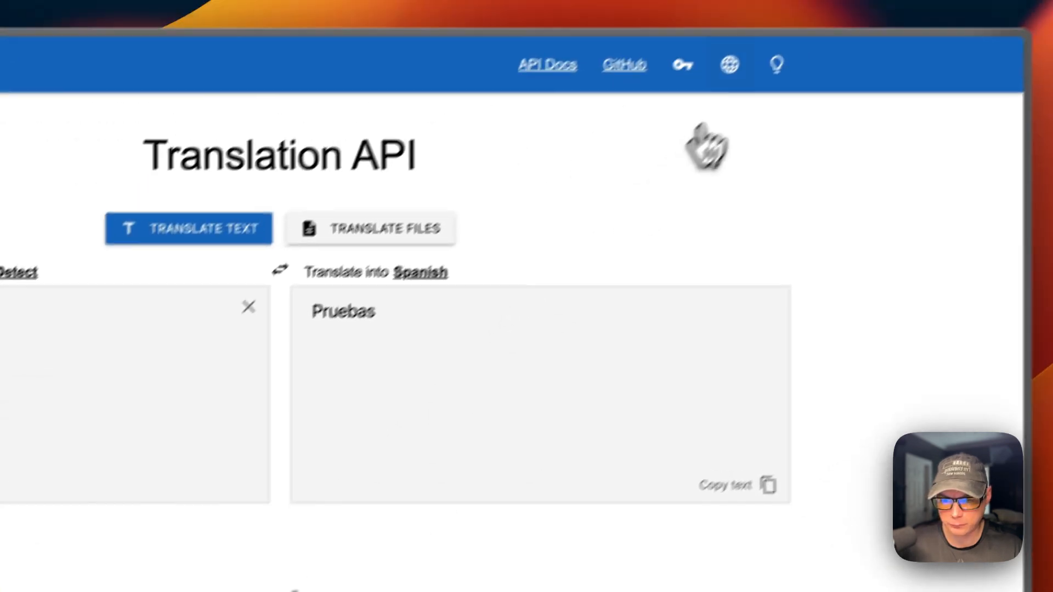
{"action": "left_click", "coordinate": [688, 98]}
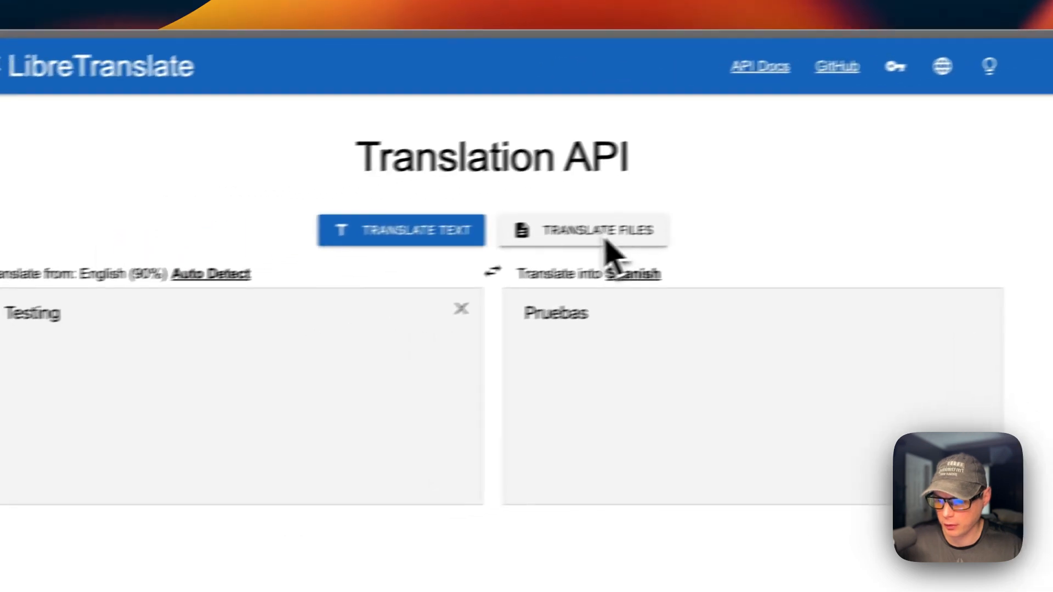
{"action": "left_click", "coordinate": [582, 229]}
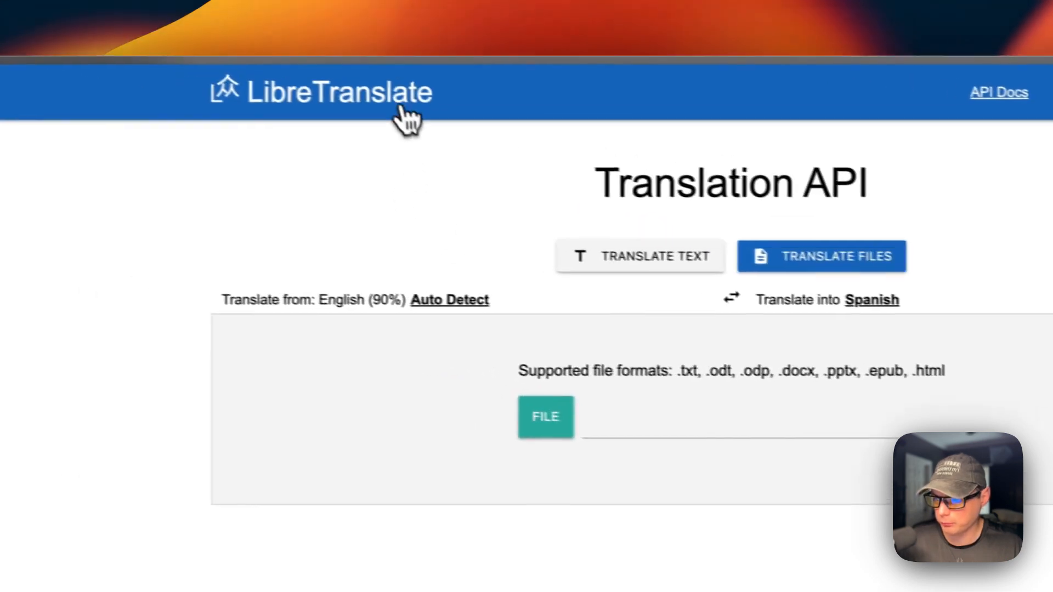
{"action": "left_click", "coordinate": [640, 255]}
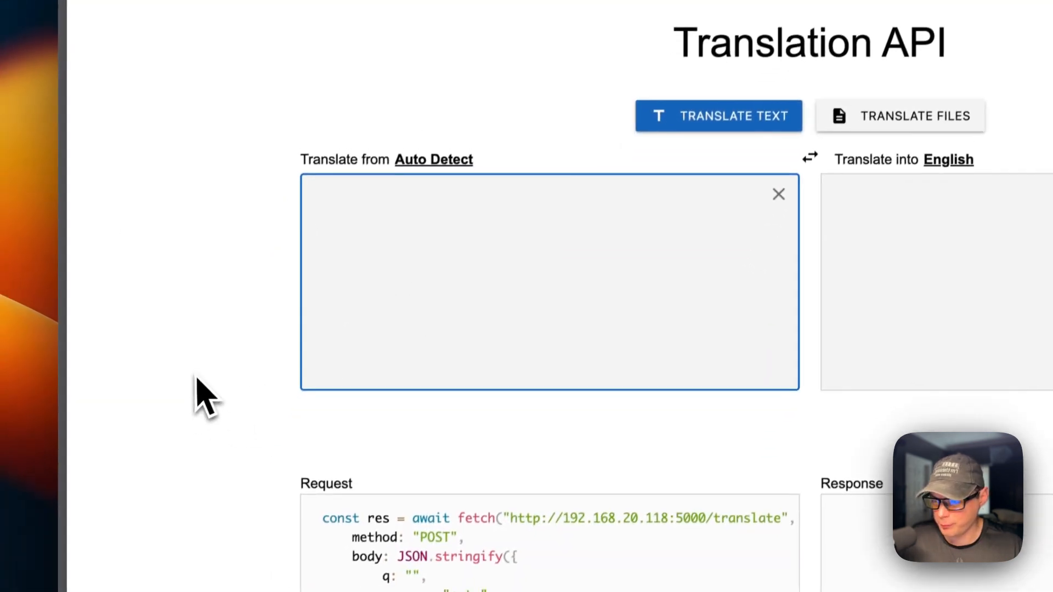